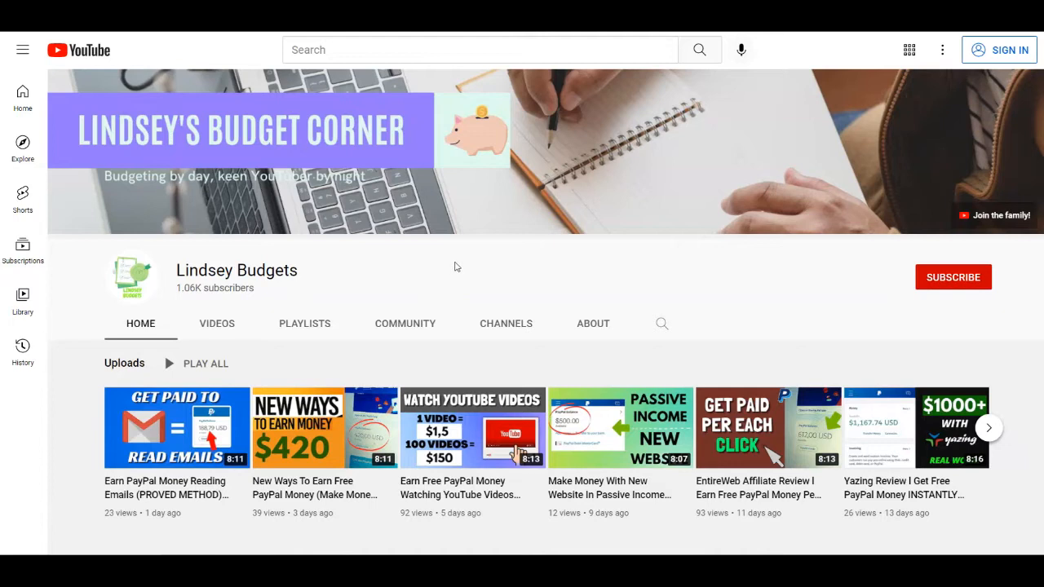
- Browse the YouTube channel's uploaded videos, then return to its home page
{"action": "scroll", "scroll_direction": "down", "scroll_amount": 3}
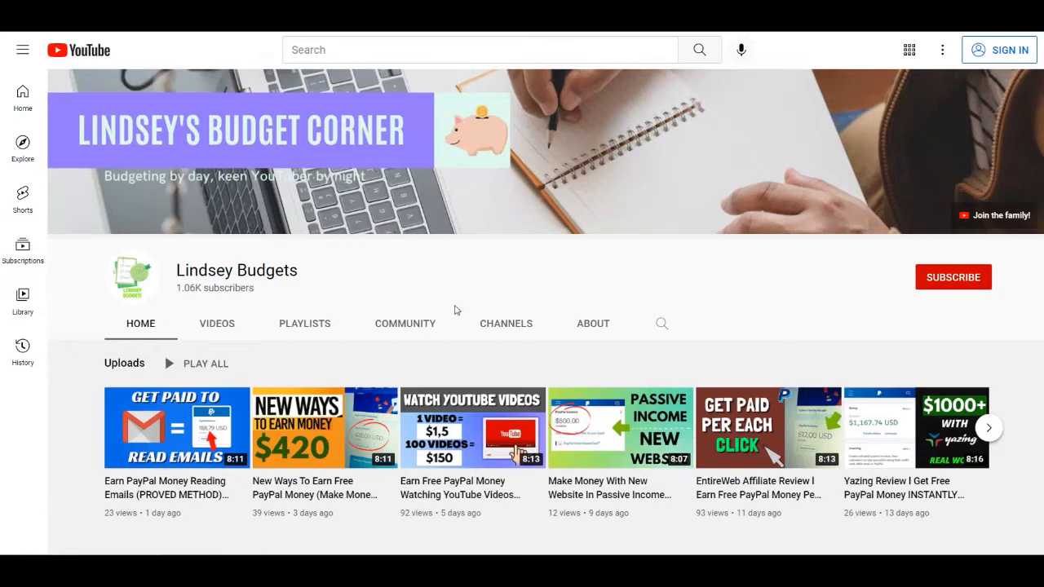
{"action": "mouse_move", "coordinate": [435, 316]}
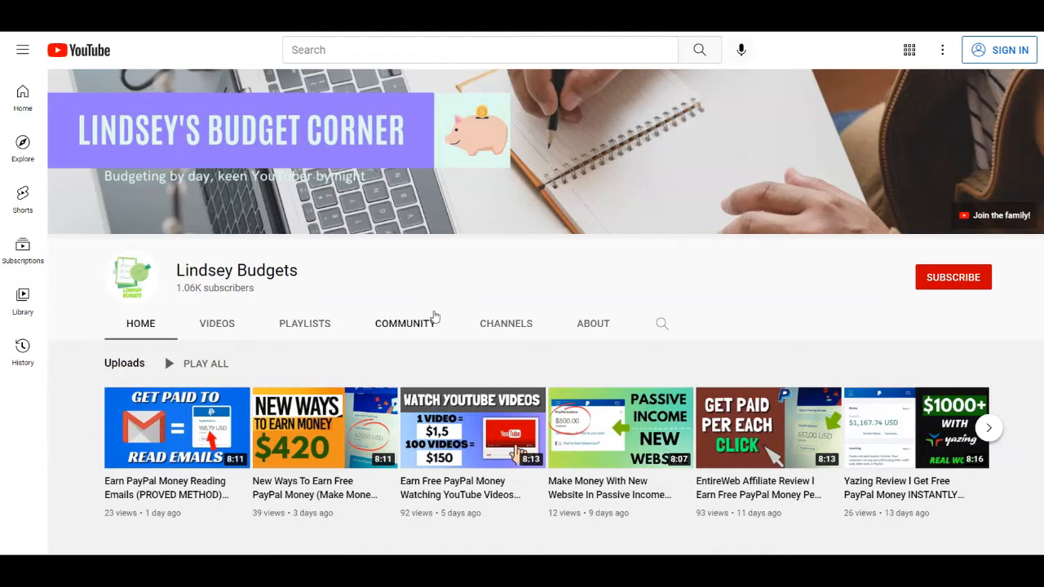
{"action": "left_click", "coordinate": [216, 323]}
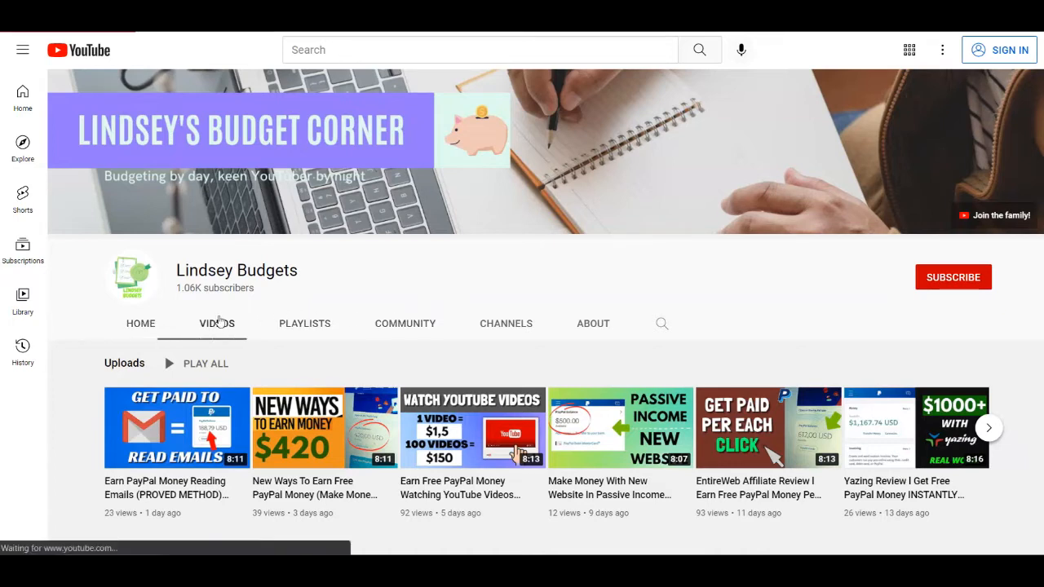
{"action": "scroll", "scroll_direction": "down", "scroll_amount": 3}
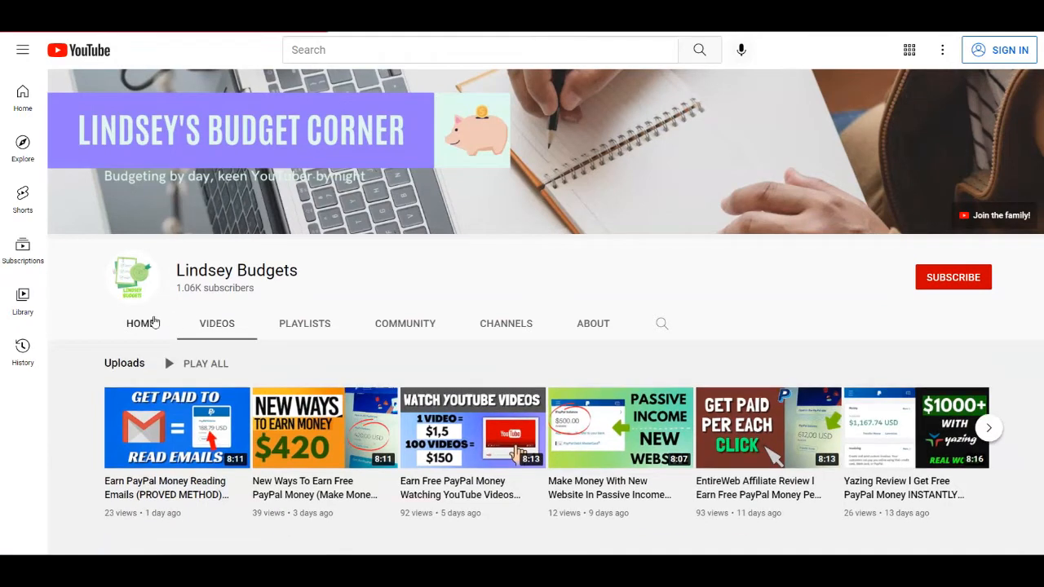
{"action": "left_click", "coordinate": [139, 322]}
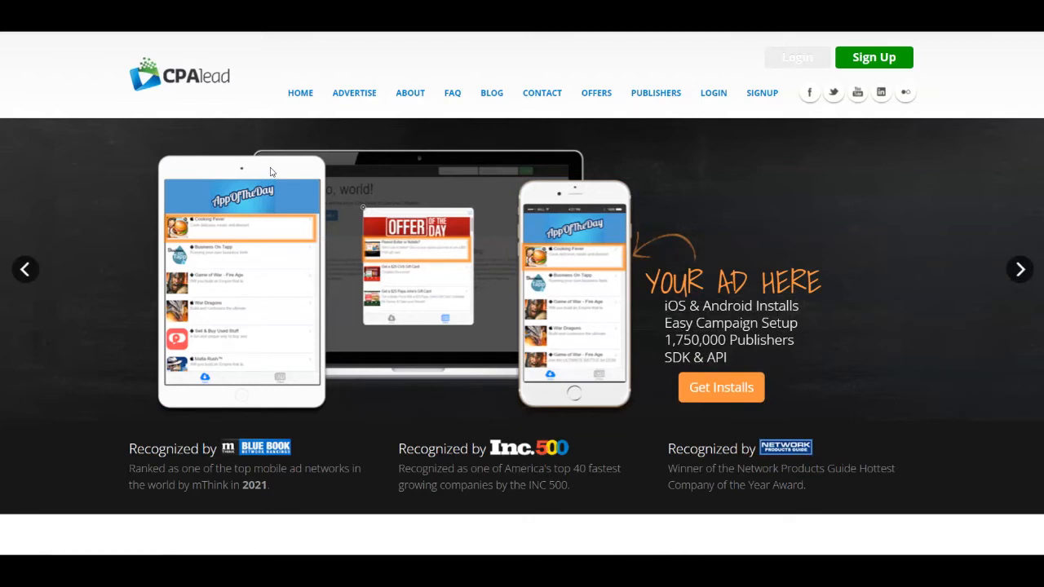
{"action": "mouse_move", "coordinate": [275, 171]}
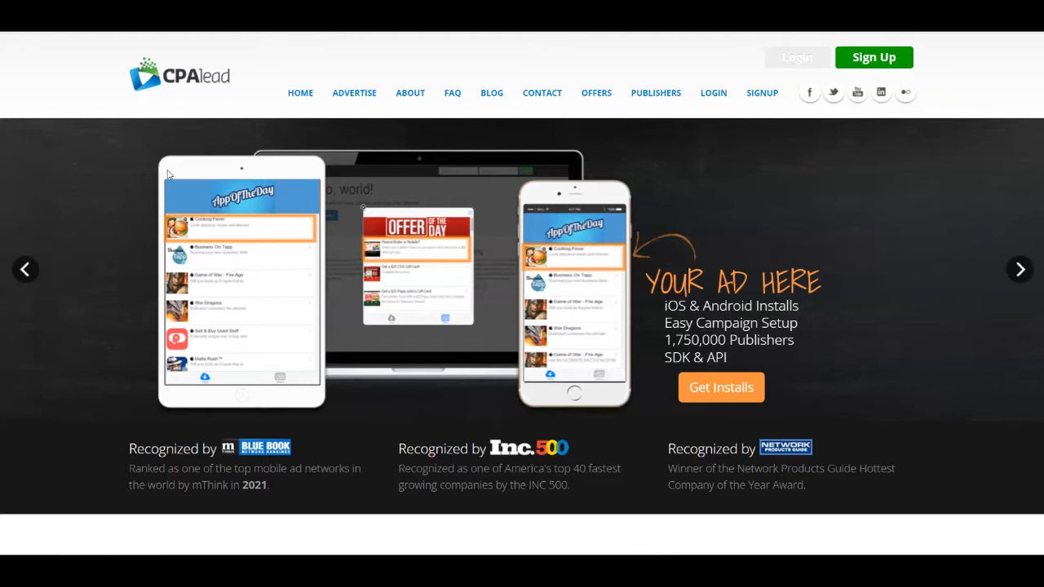
- Scroll down through the channel's home page and back up
{"action": "scroll", "scroll_direction": "down", "scroll_amount": 3}
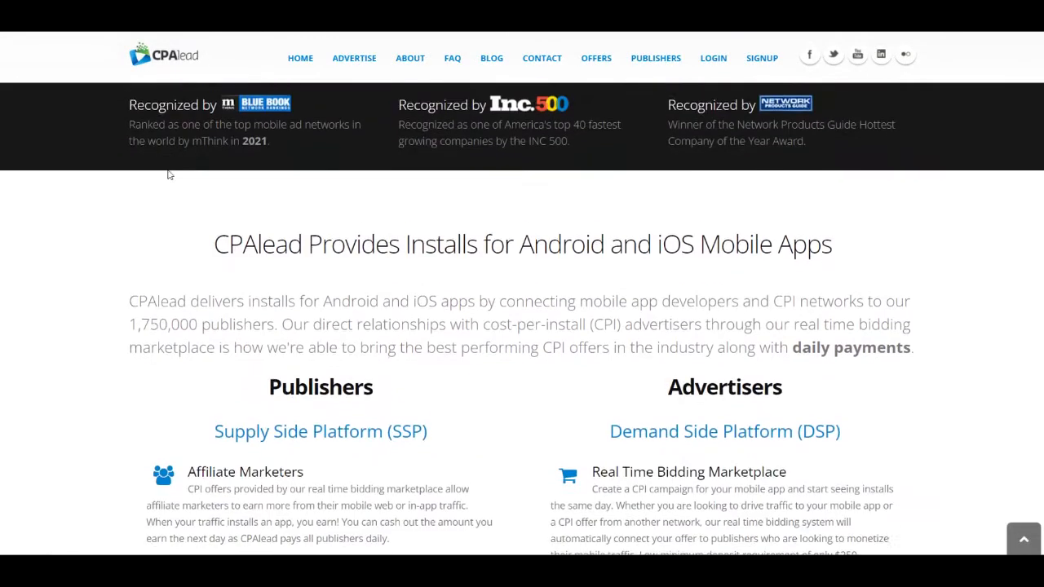
{"action": "scroll", "scroll_direction": "down", "scroll_amount": 3}
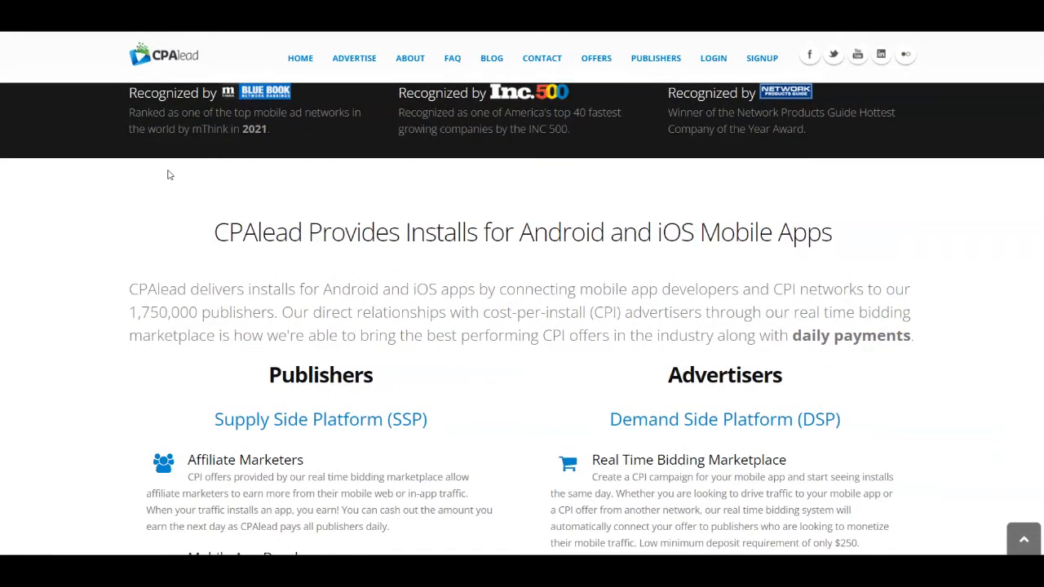
{"action": "scroll", "scroll_direction": "down", "scroll_amount": 3}
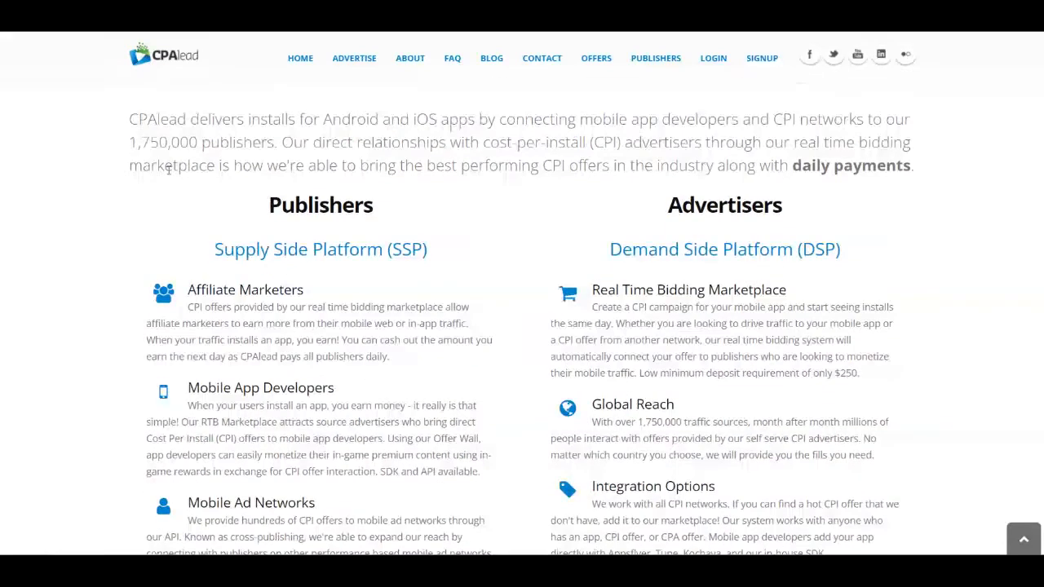
{"action": "scroll", "scroll_direction": "down", "scroll_amount": 3}
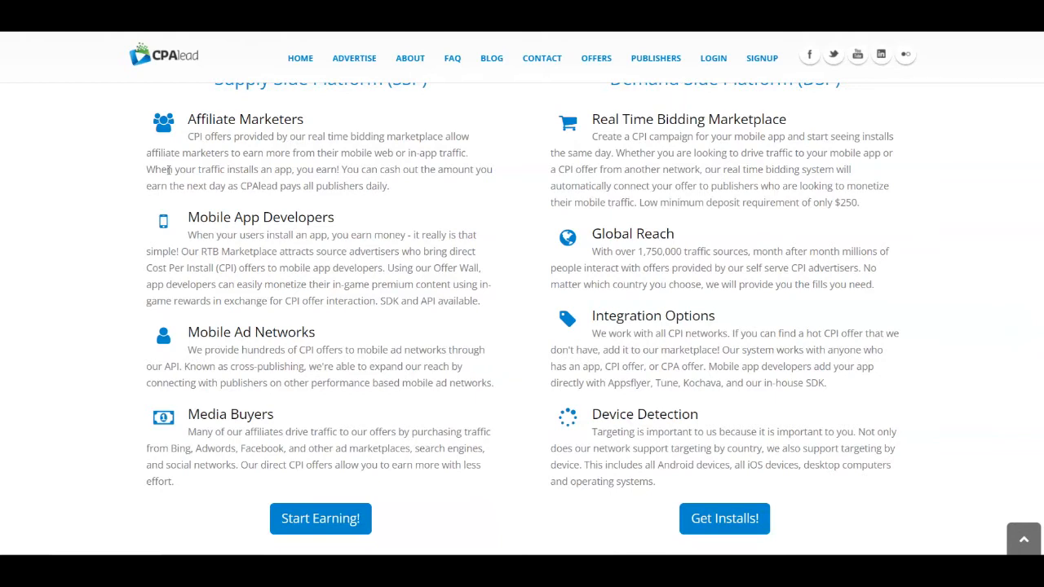
{"action": "scroll", "scroll_direction": "down", "scroll_amount": 3}
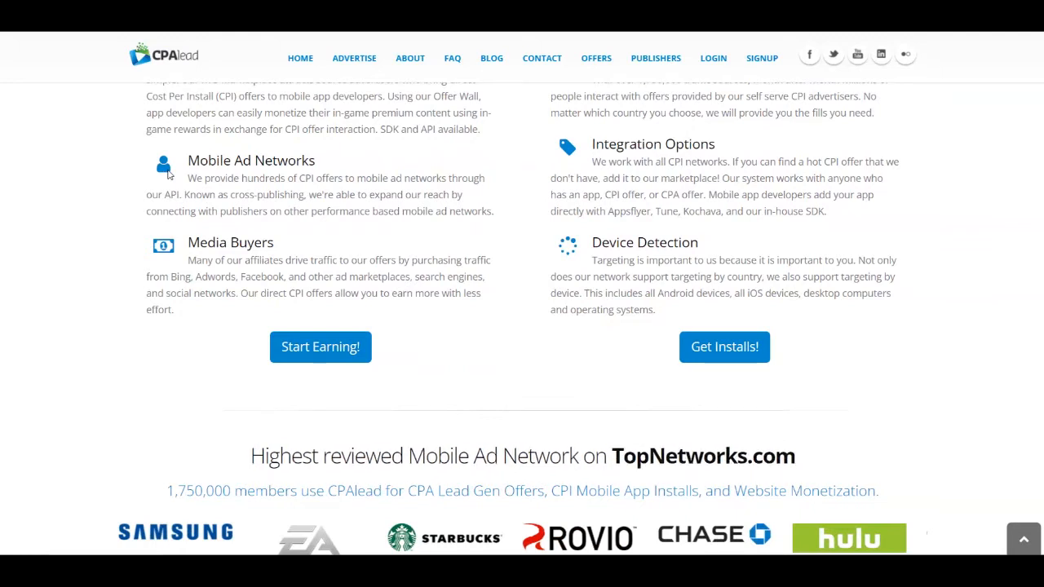
{"action": "scroll", "scroll_direction": "down", "scroll_amount": 3}
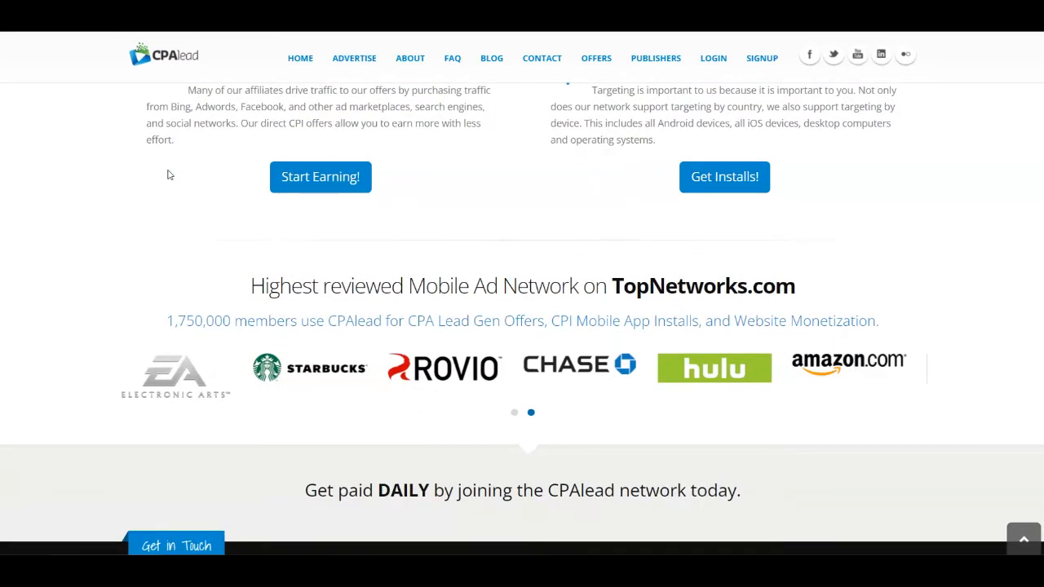
{"action": "scroll", "scroll_direction": "down", "scroll_amount": 3}
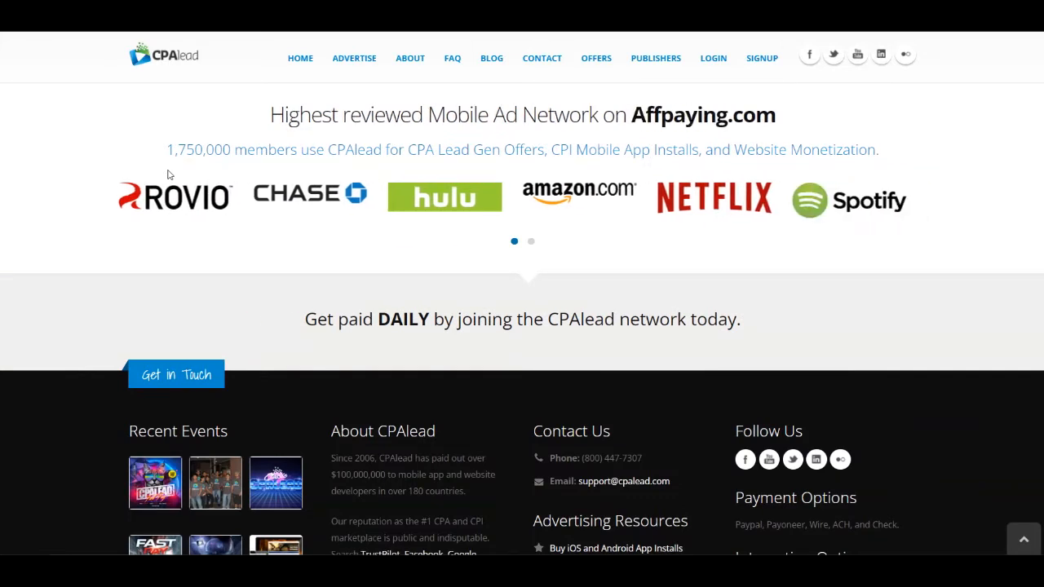
{"action": "scroll", "scroll_direction": "down", "scroll_amount": 3}
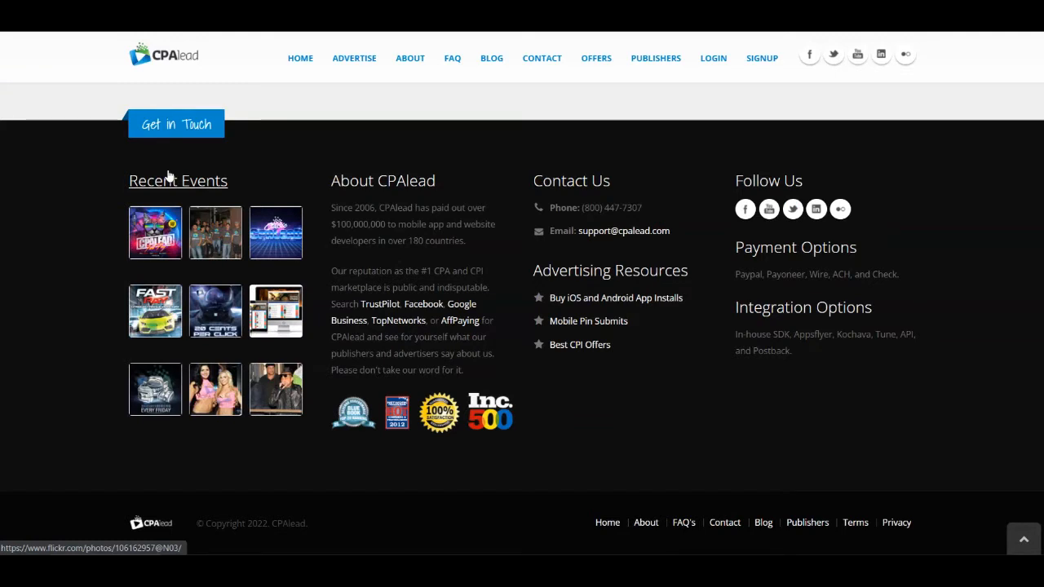
{"action": "mouse_move", "coordinate": [169, 178]}
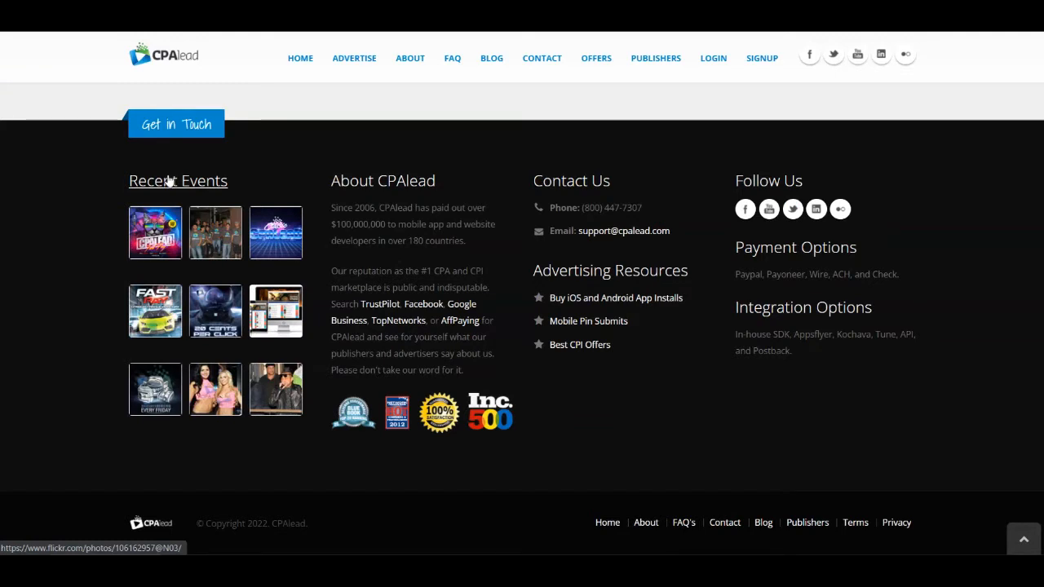
{"action": "scroll", "scroll_direction": "up", "scroll_amount": 3}
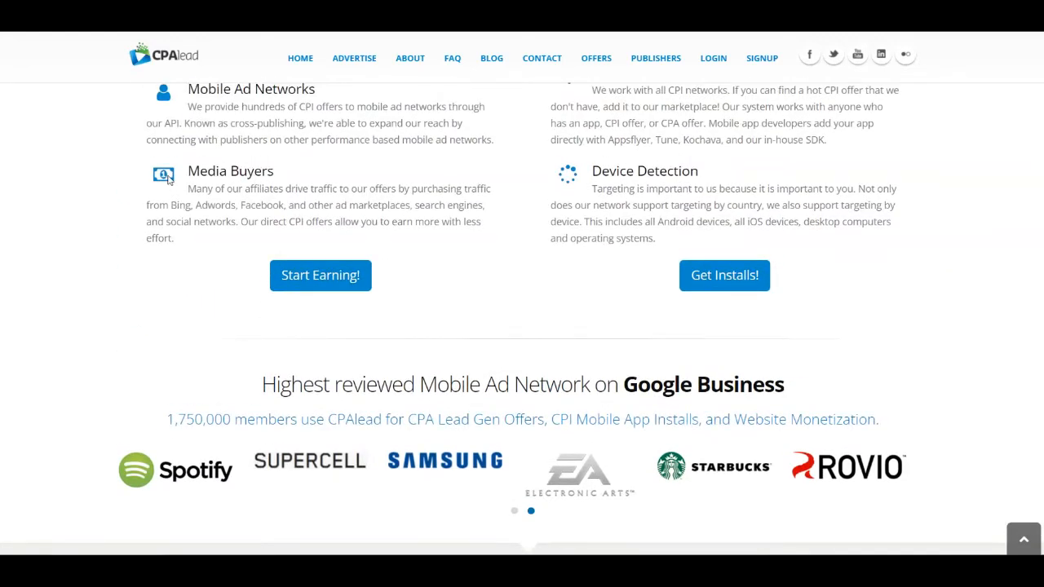
{"action": "scroll", "scroll_direction": "up", "scroll_amount": 3}
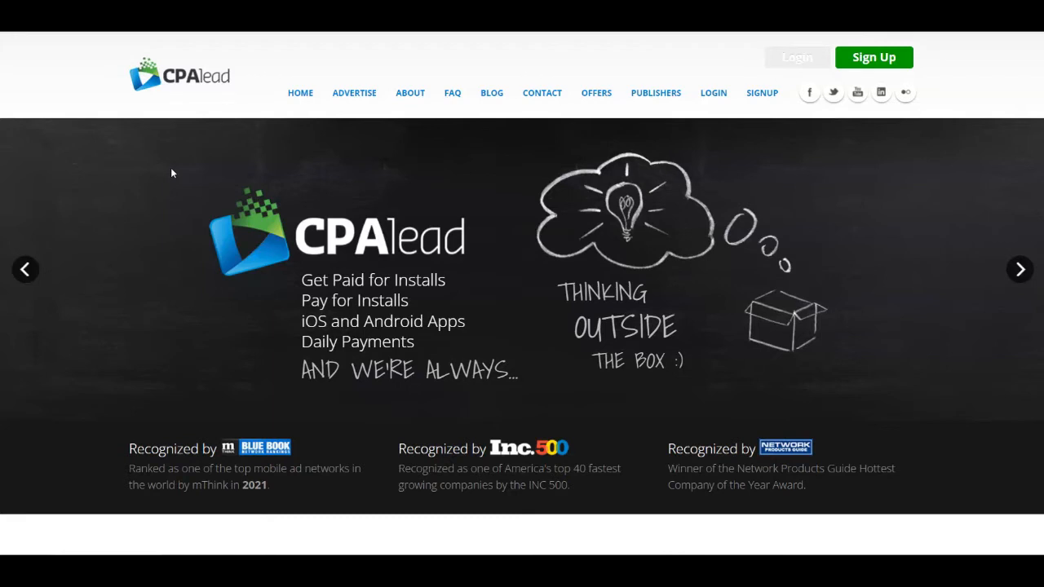
{"action": "mouse_move", "coordinate": [169, 174]}
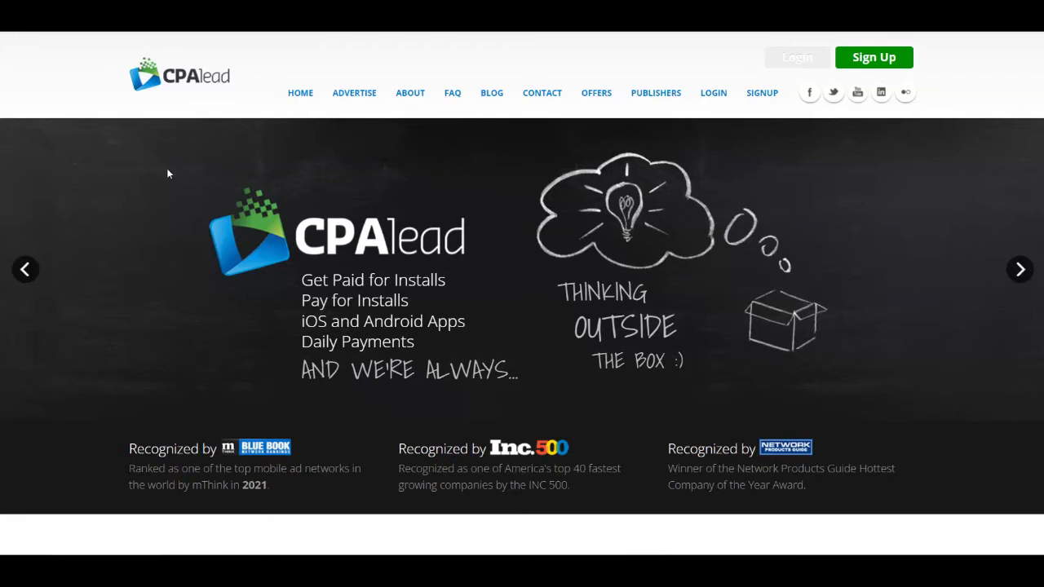
{"action": "mouse_move", "coordinate": [203, 177]}
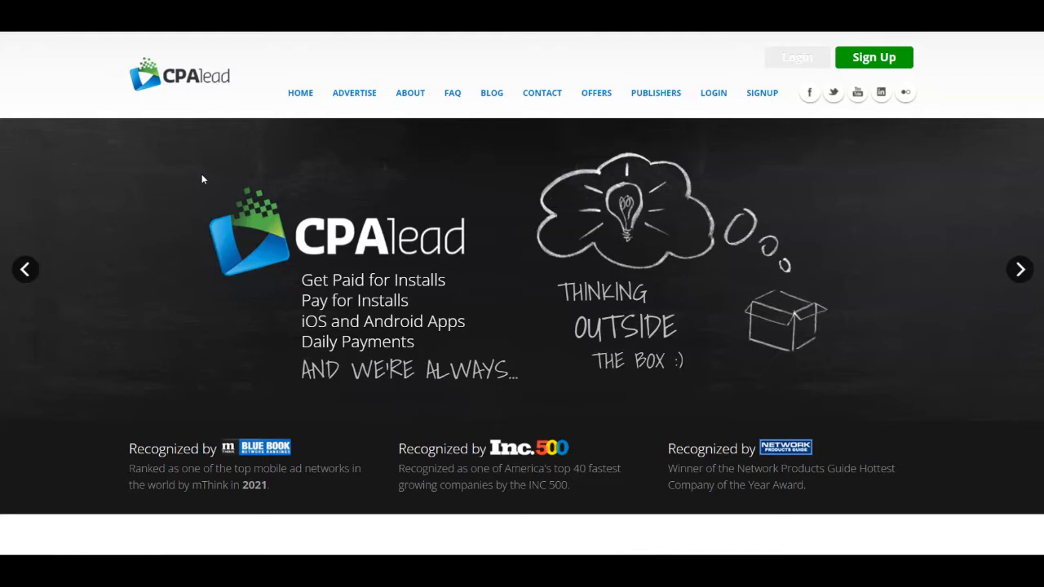
{"action": "mouse_move", "coordinate": [199, 181]}
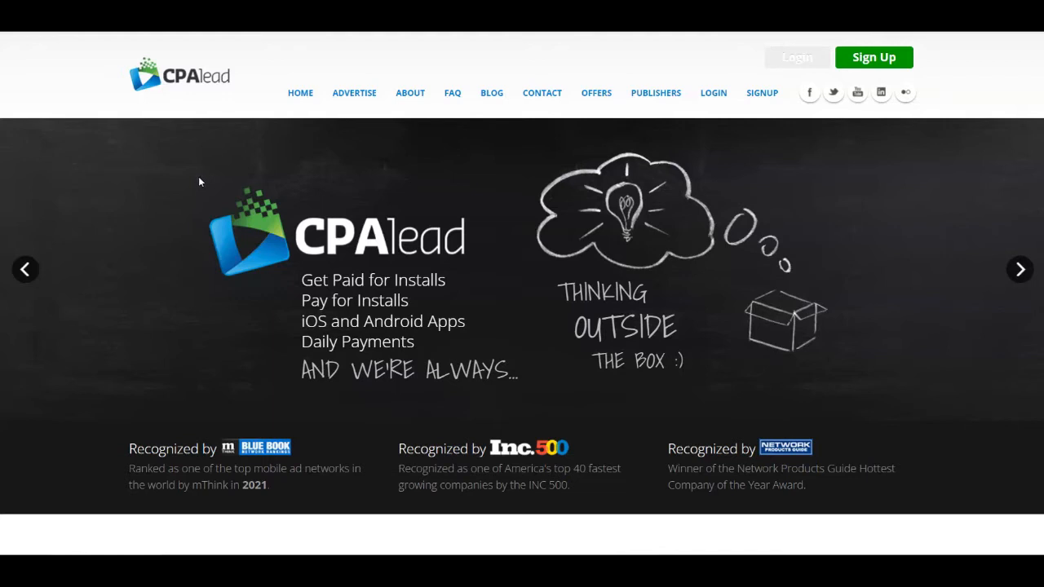
{"action": "mouse_move", "coordinate": [261, 132]}
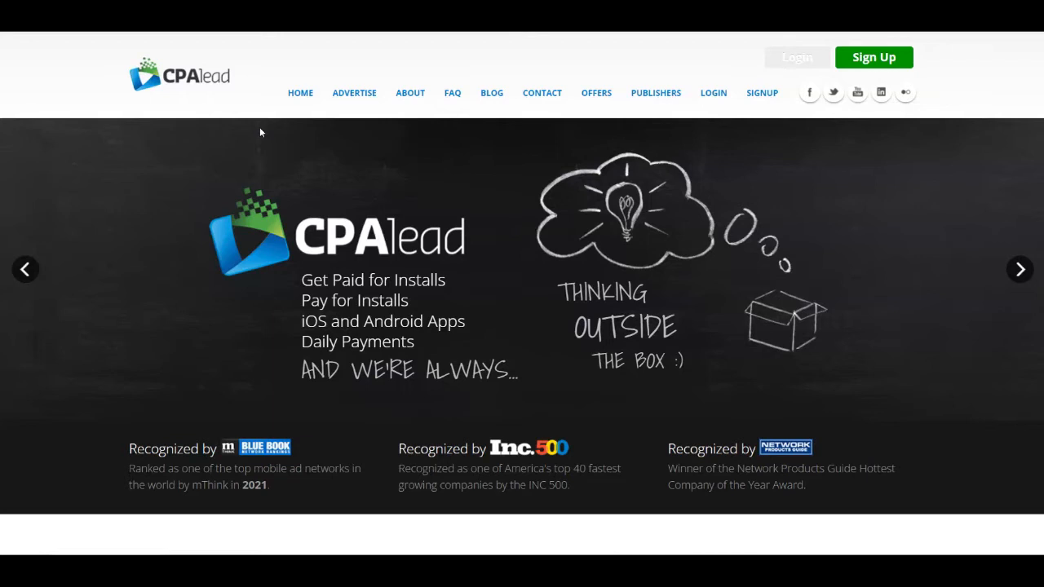
{"action": "mouse_move", "coordinate": [993, 172]}
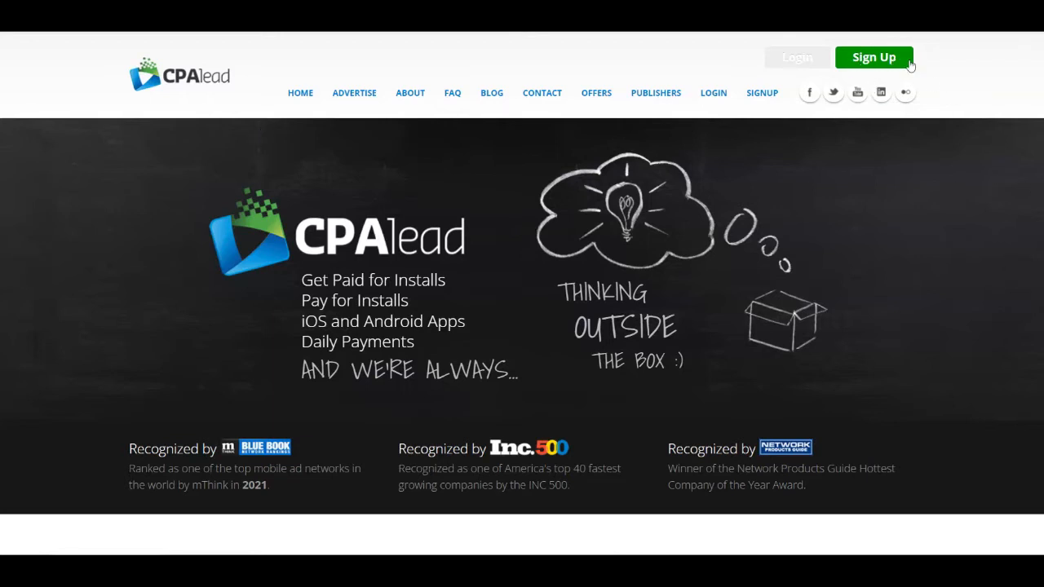
- Open CPAlead's Sign Up page and focus the email form's Confirm Password field
{"action": "left_click", "coordinate": [874, 57]}
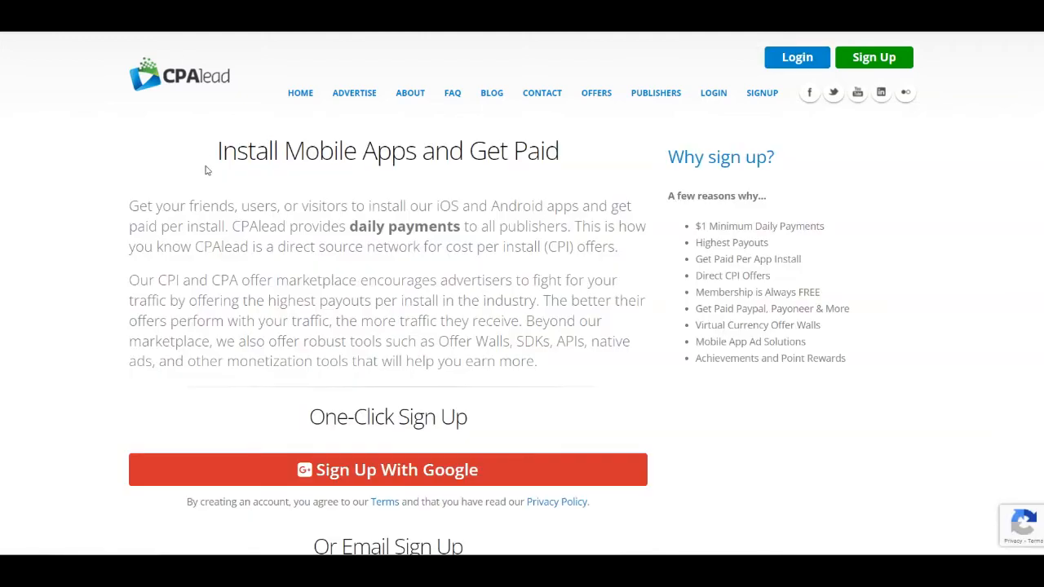
{"action": "scroll", "scroll_direction": "down", "scroll_amount": 3}
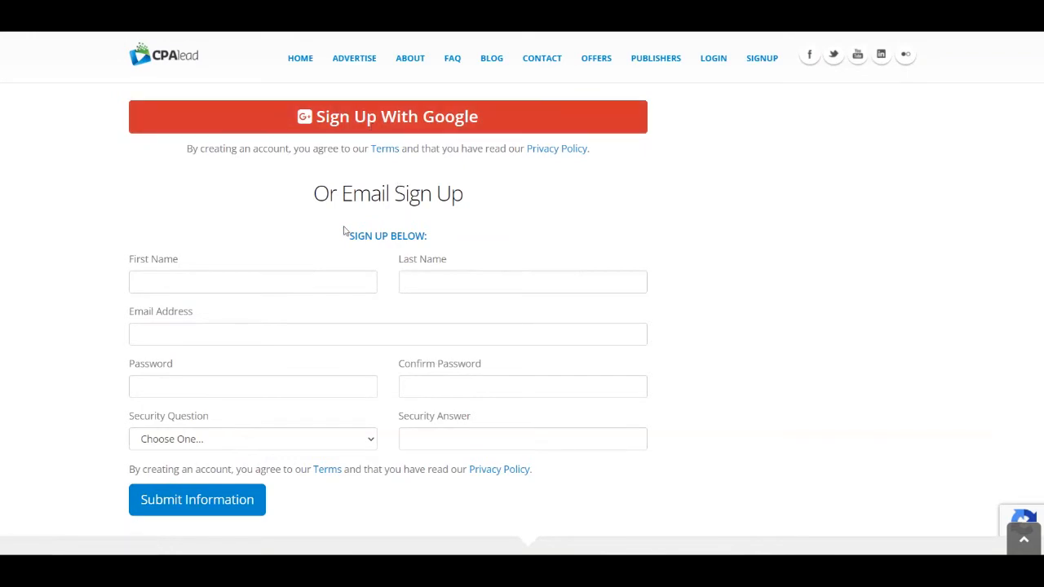
{"action": "mouse_move", "coordinate": [326, 334]}
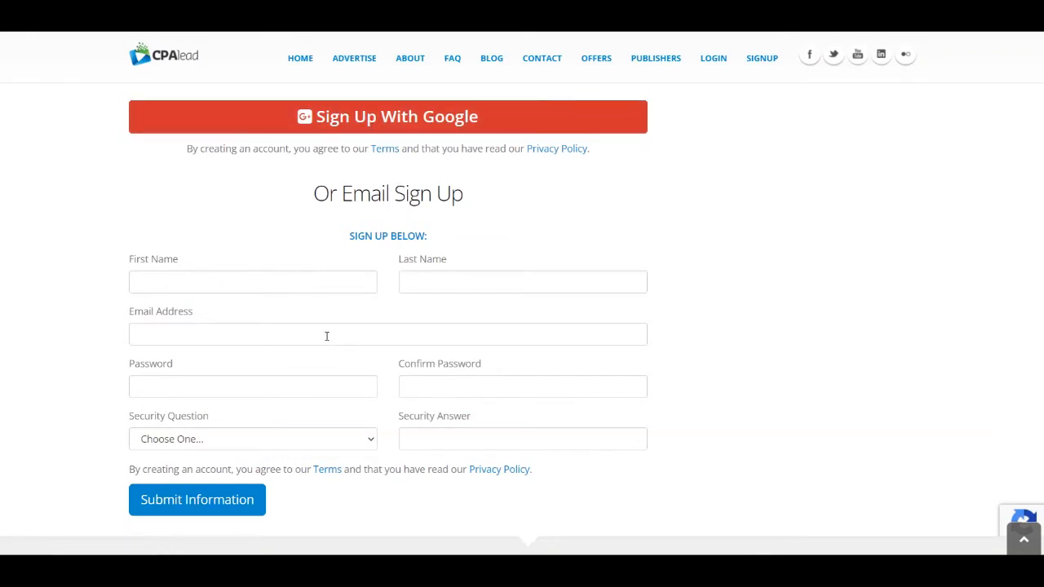
{"action": "mouse_move", "coordinate": [454, 385]}
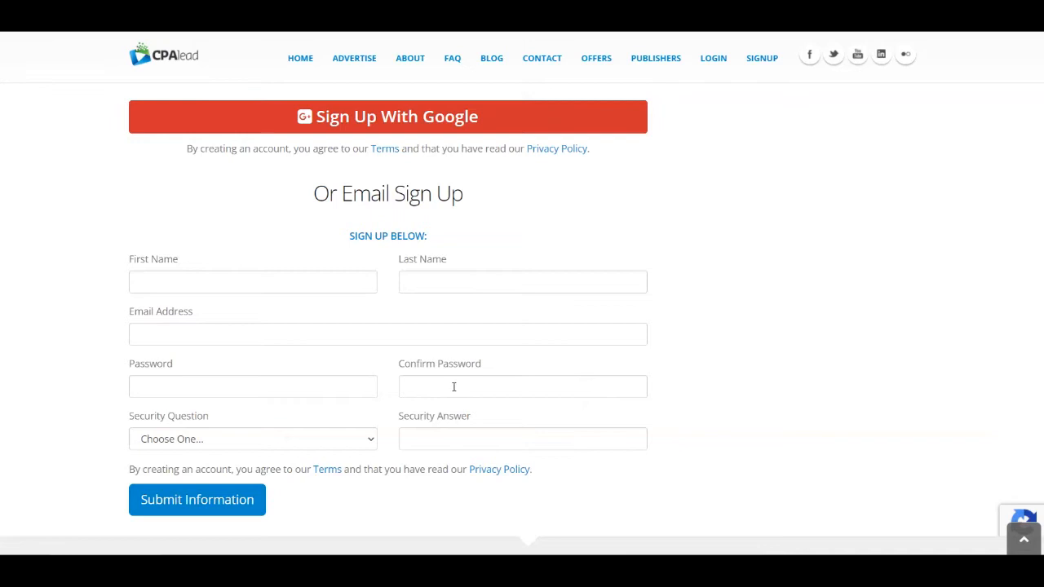
{"action": "left_click", "coordinate": [253, 439]}
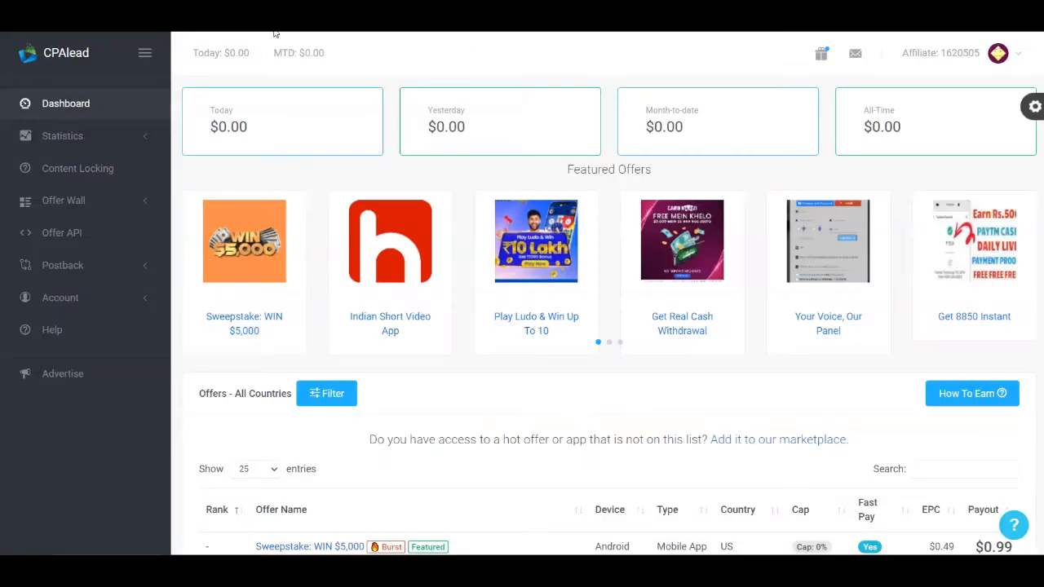
{"action": "mouse_move", "coordinate": [335, 157]}
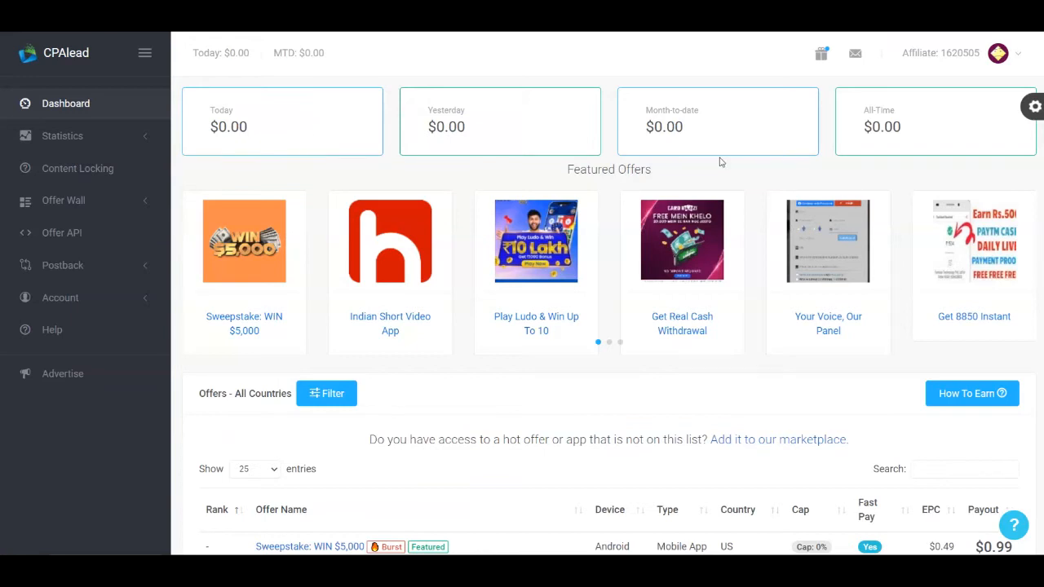
{"action": "mouse_move", "coordinate": [716, 173]}
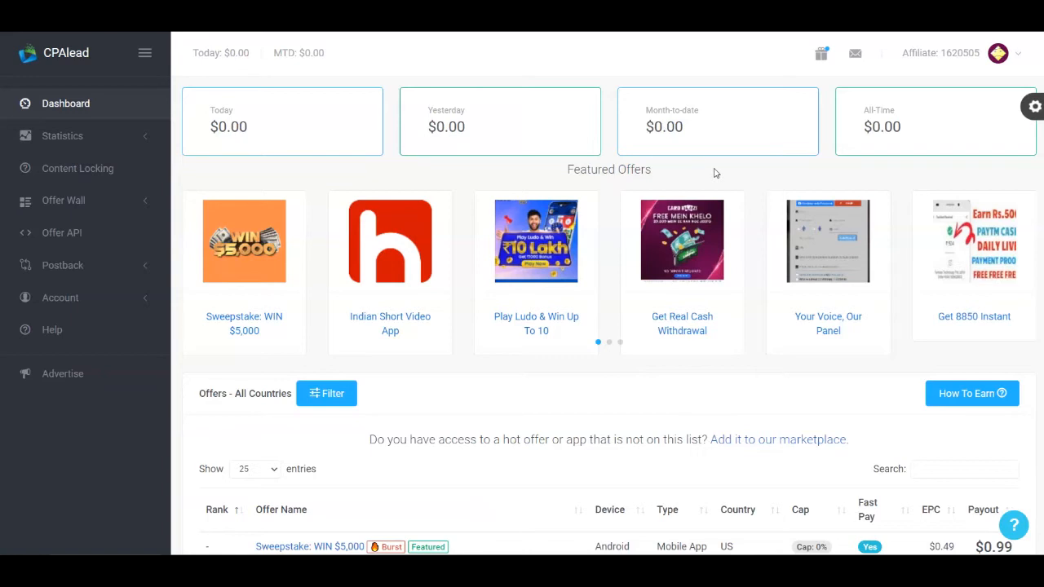
{"action": "scroll", "scroll_direction": "down", "scroll_amount": 3}
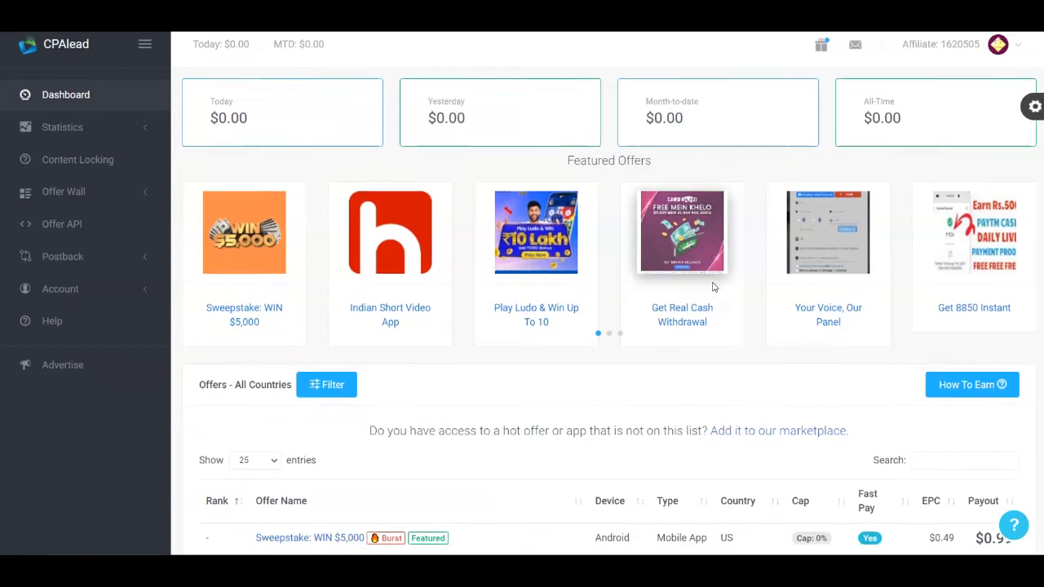
{"action": "scroll", "scroll_direction": "down", "scroll_amount": 3}
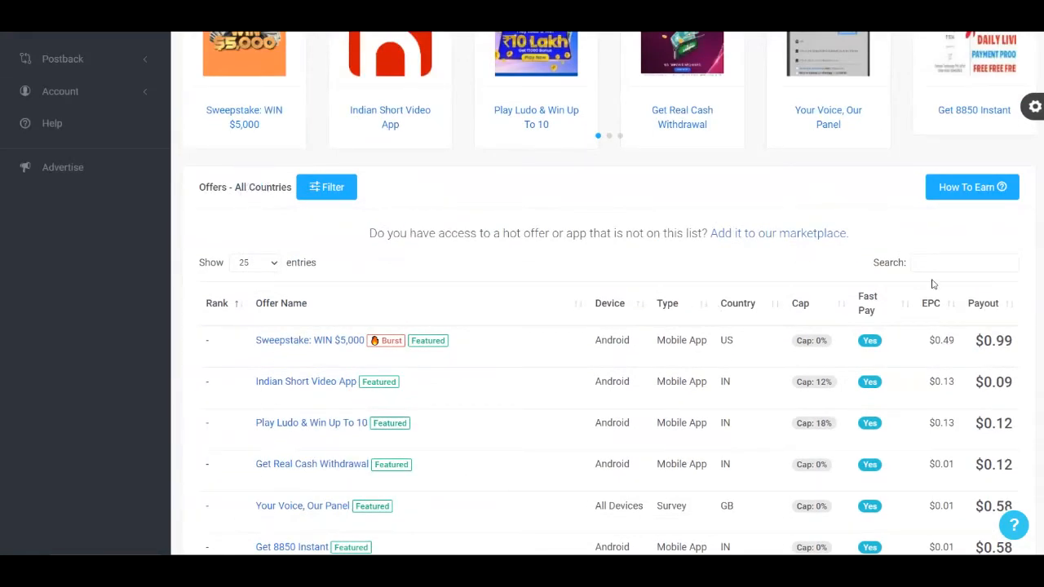
{"action": "left_click", "coordinate": [965, 262]}
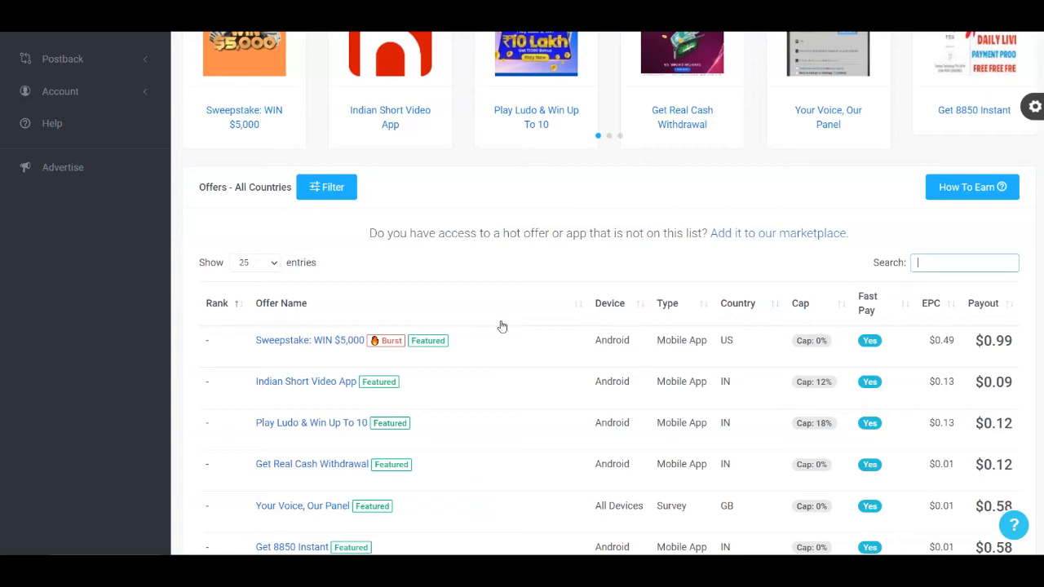
{"action": "scroll", "scroll_direction": "down", "scroll_amount": 3}
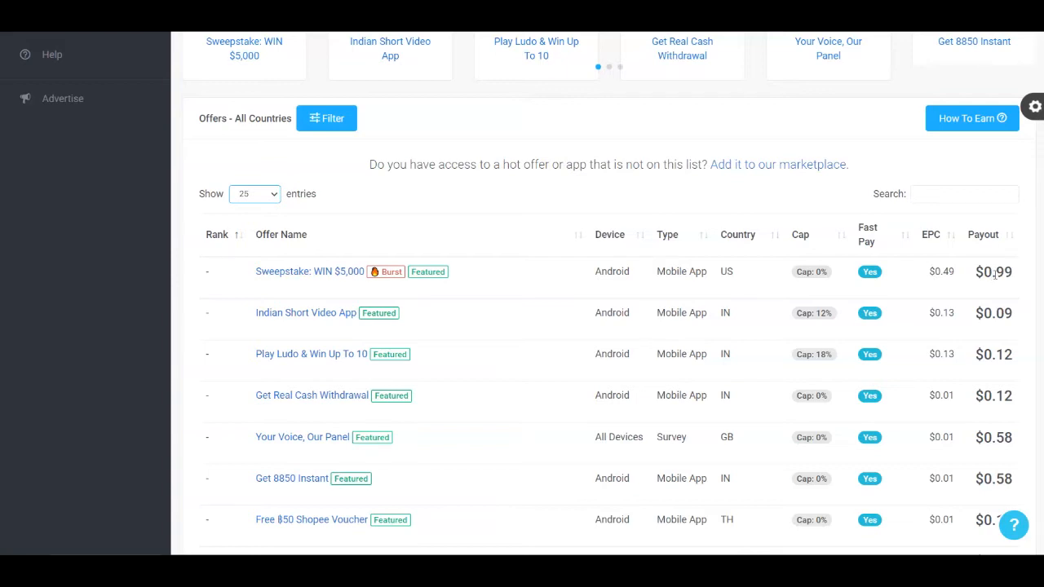
{"action": "scroll", "scroll_direction": "down", "scroll_amount": 3}
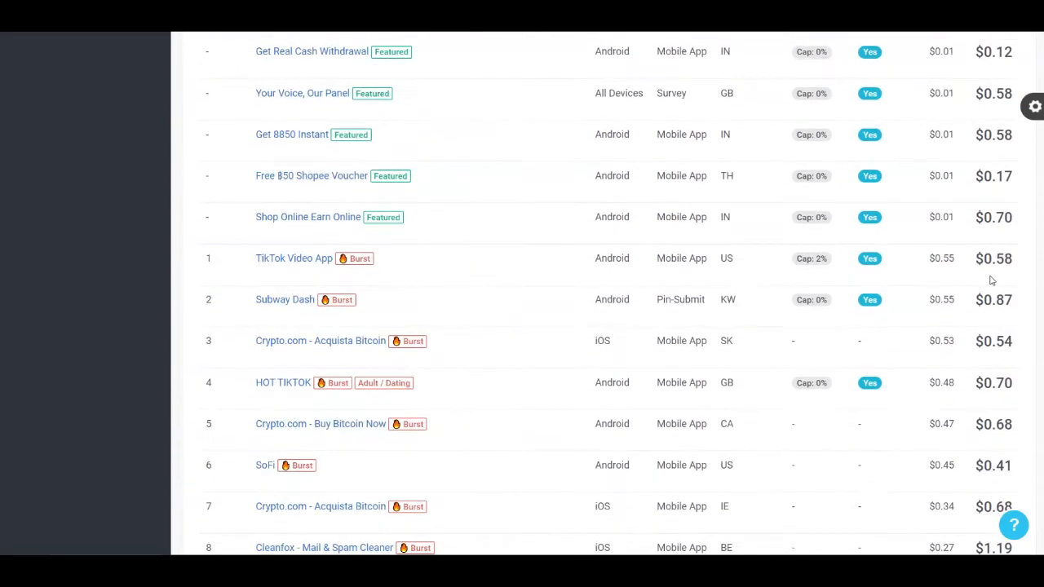
{"action": "scroll", "scroll_direction": "down", "scroll_amount": 3}
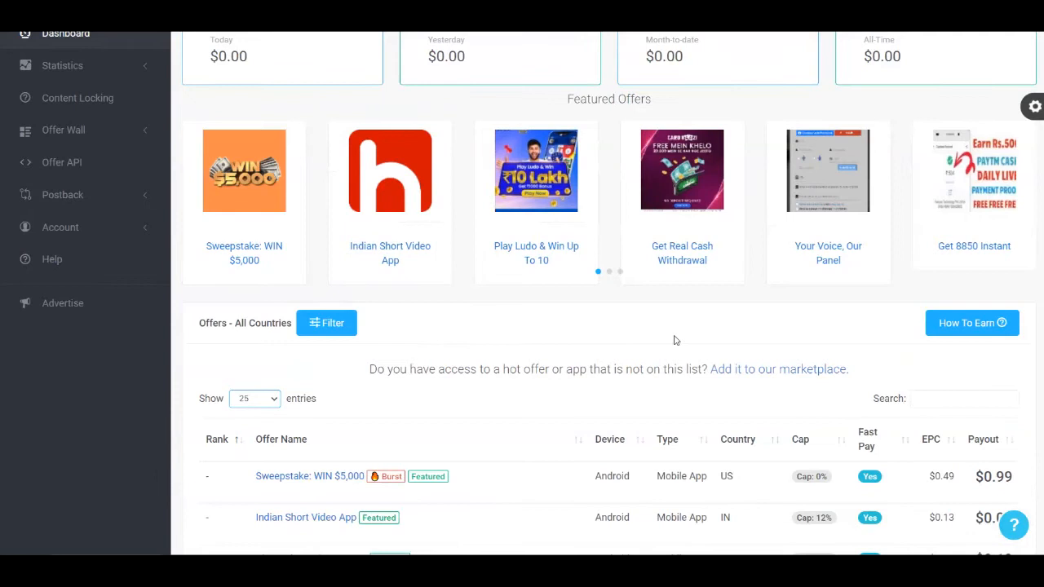
{"action": "scroll", "scroll_direction": "down", "scroll_amount": 3}
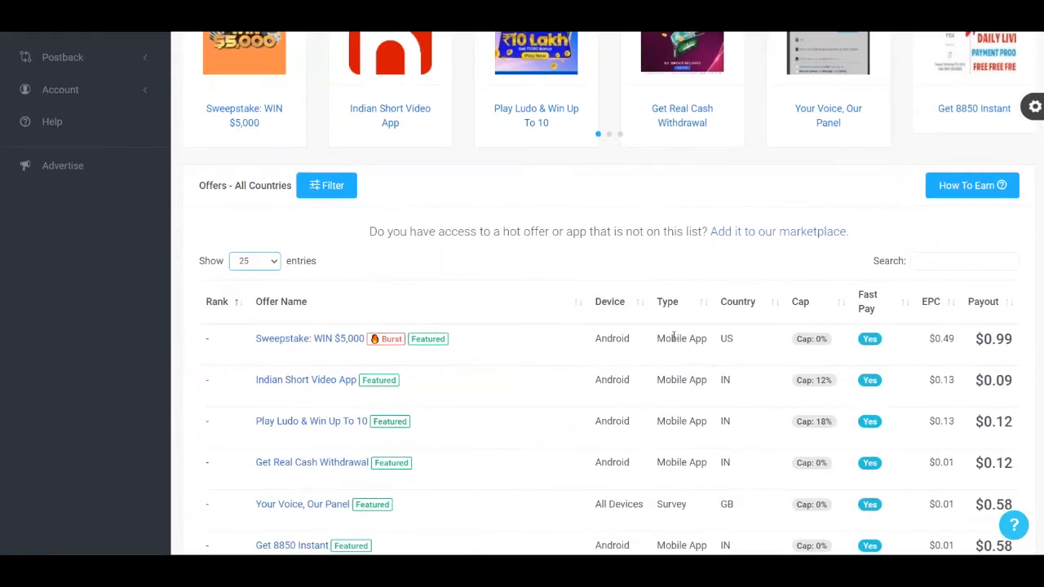
{"action": "scroll", "scroll_direction": "down", "scroll_amount": 3}
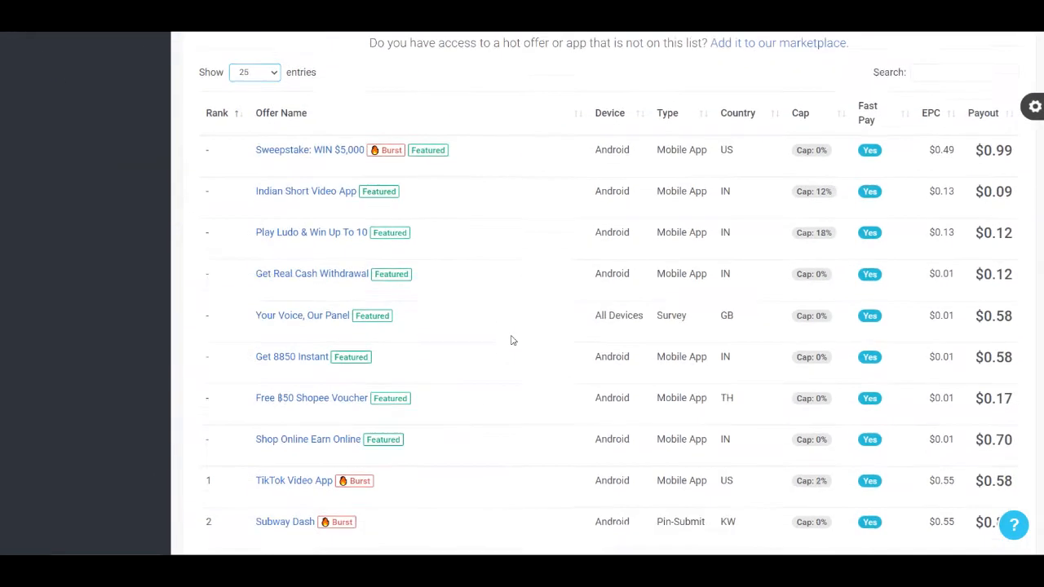
{"action": "scroll", "scroll_direction": "down", "scroll_amount": 3}
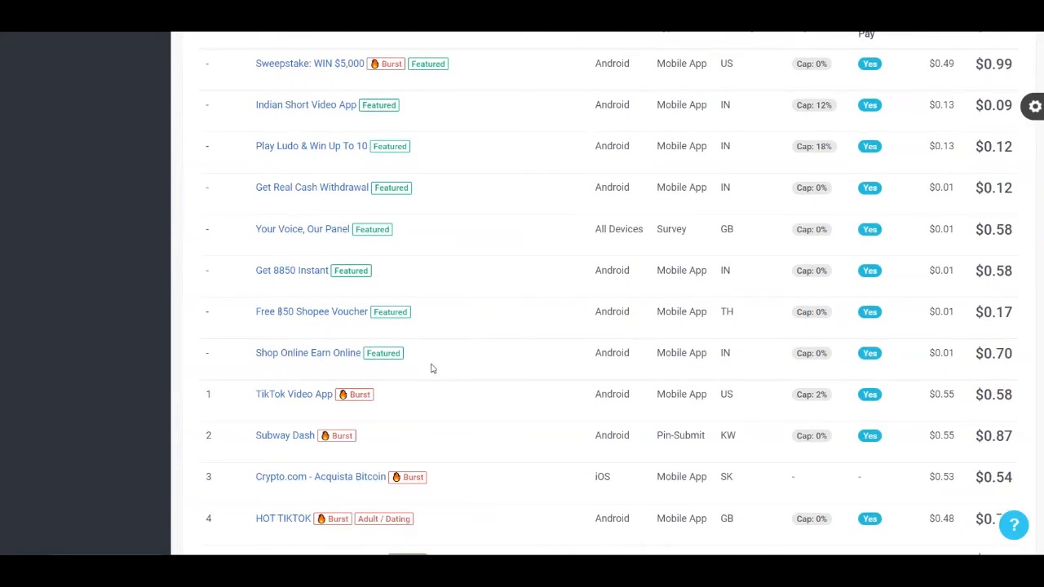
{"action": "mouse_move", "coordinate": [320, 339]}
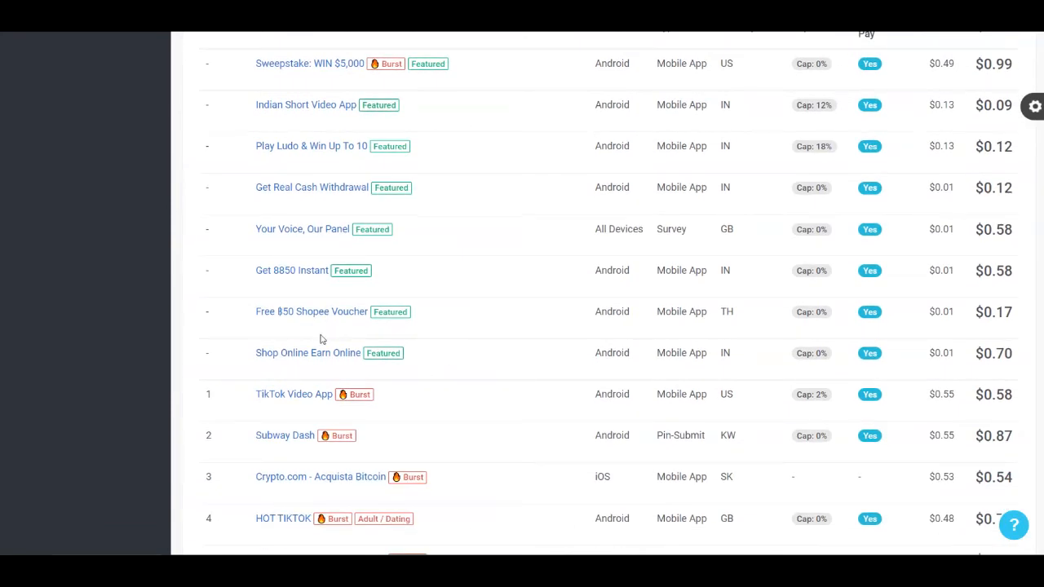
- Copy the Shop Online Earn Online affiliate link and close its details popup
{"action": "left_click", "coordinate": [307, 352]}
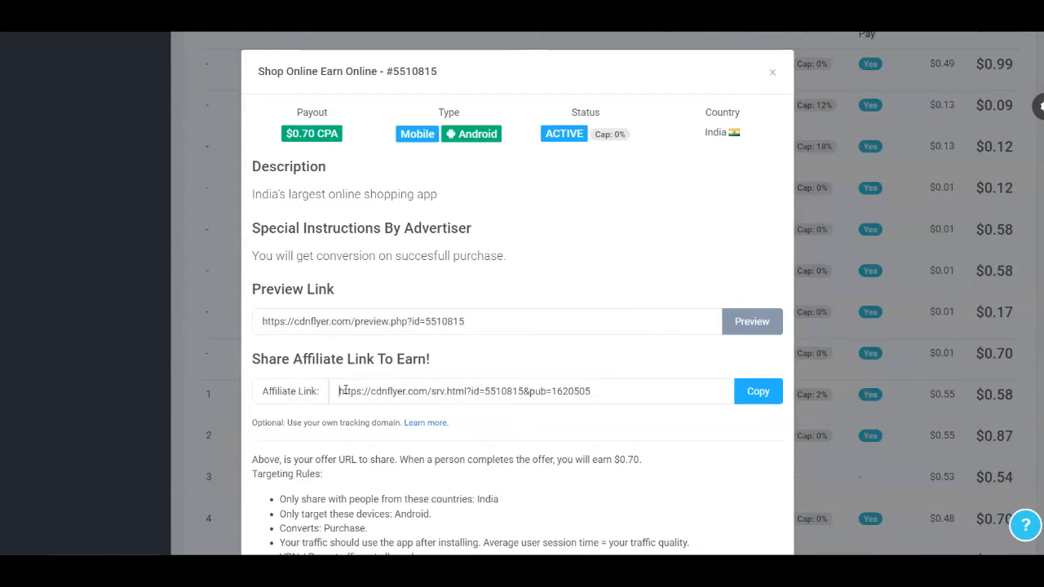
{"action": "left_click", "coordinate": [757, 391]}
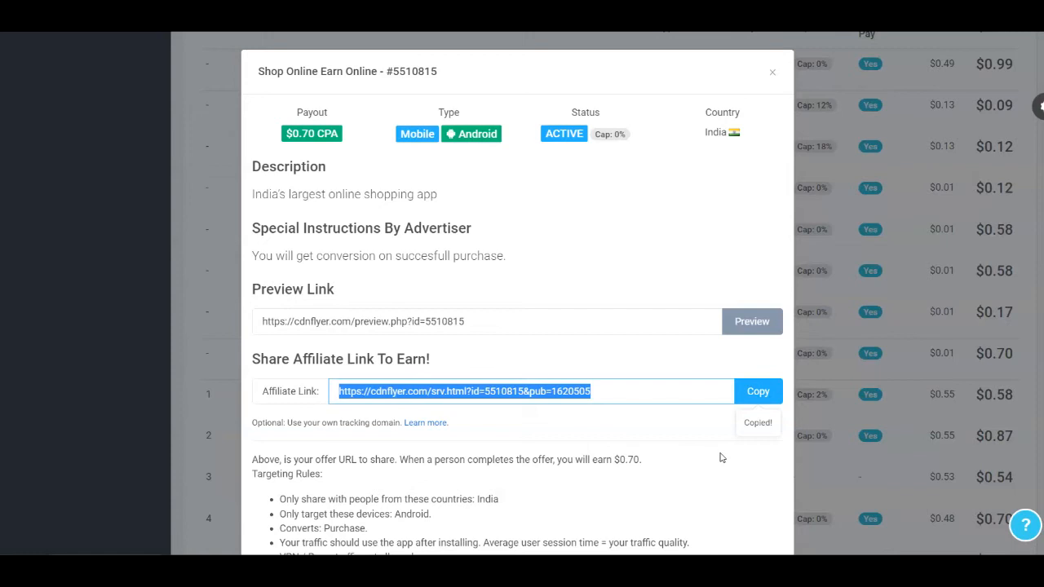
{"action": "scroll", "scroll_direction": "down", "scroll_amount": 3}
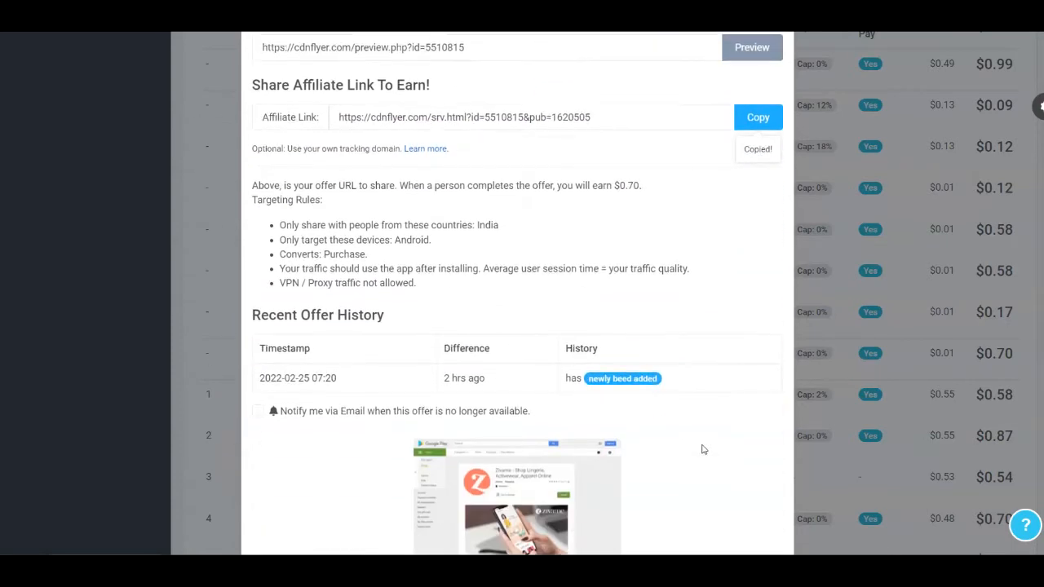
{"action": "scroll", "scroll_direction": "up", "scroll_amount": 3}
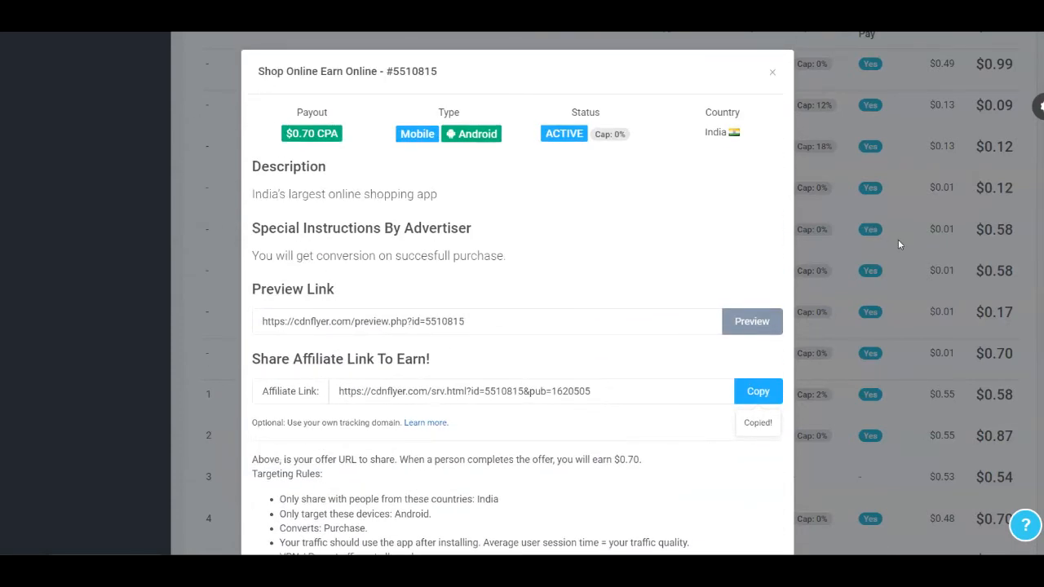
{"action": "left_click", "coordinate": [772, 72]}
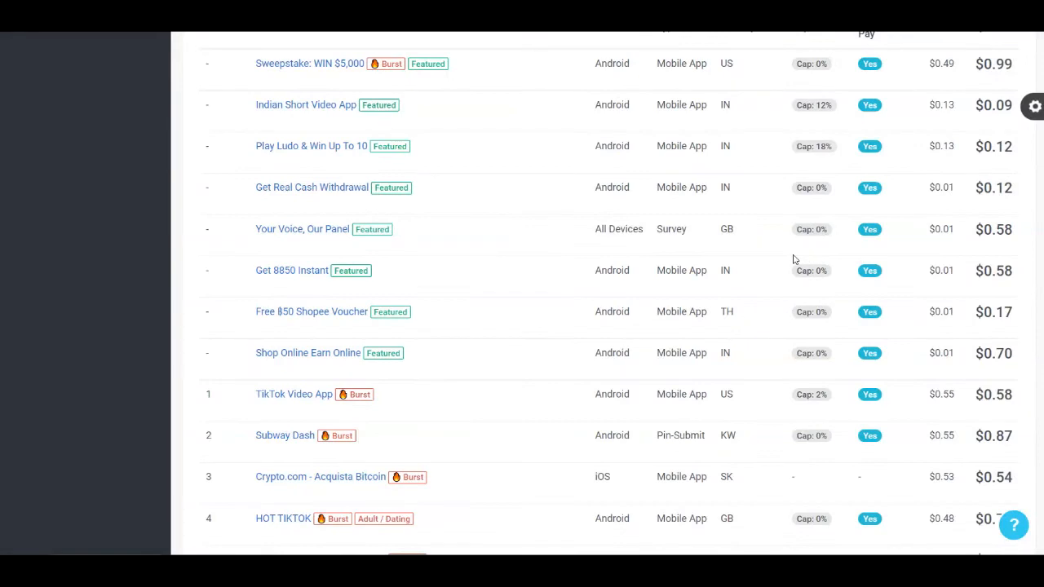
{"action": "scroll", "scroll_direction": "down", "scroll_amount": 3}
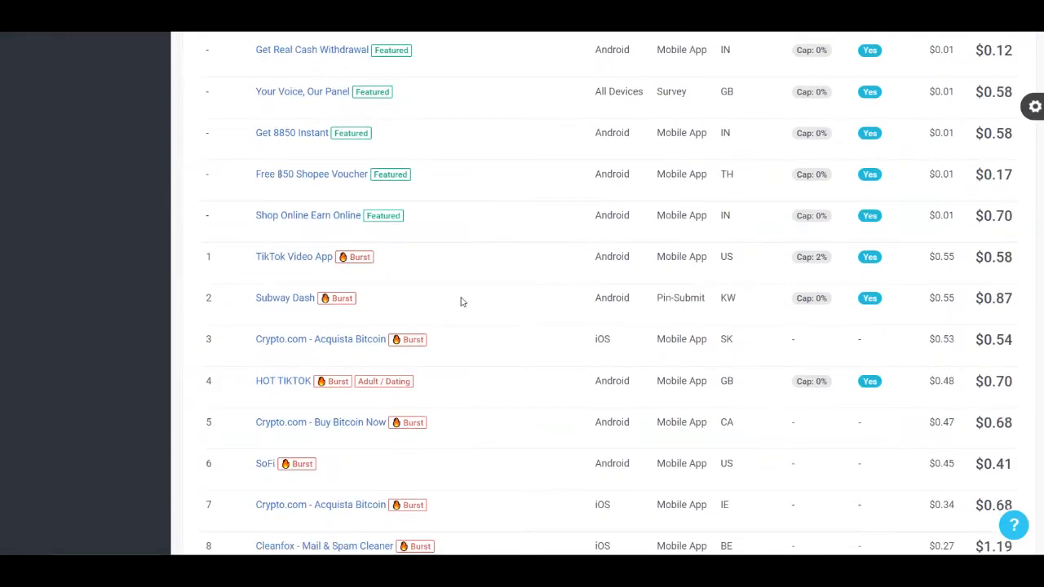
{"action": "scroll", "scroll_direction": "down", "scroll_amount": 3}
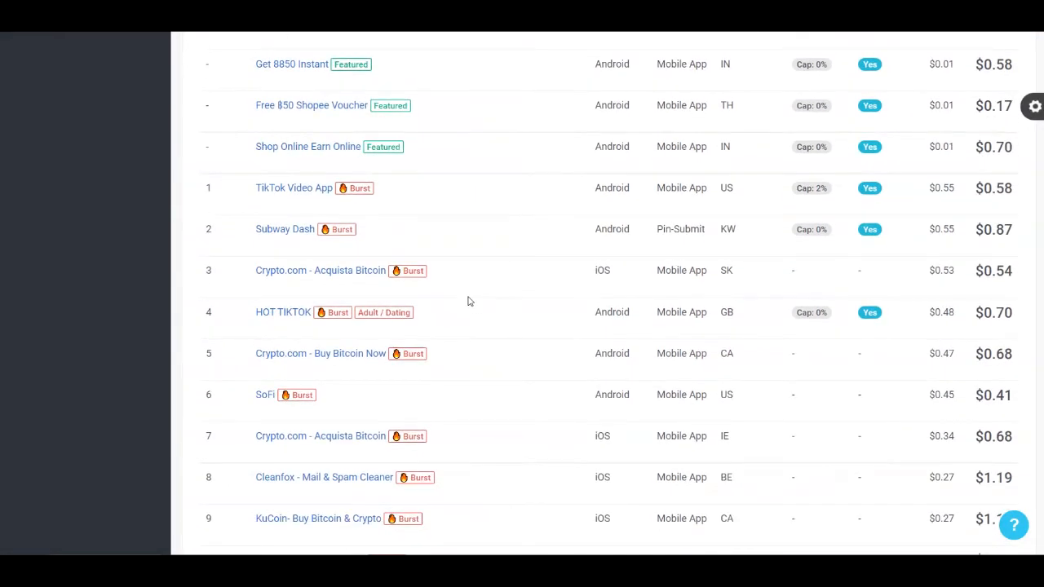
{"action": "mouse_move", "coordinate": [383, 288]}
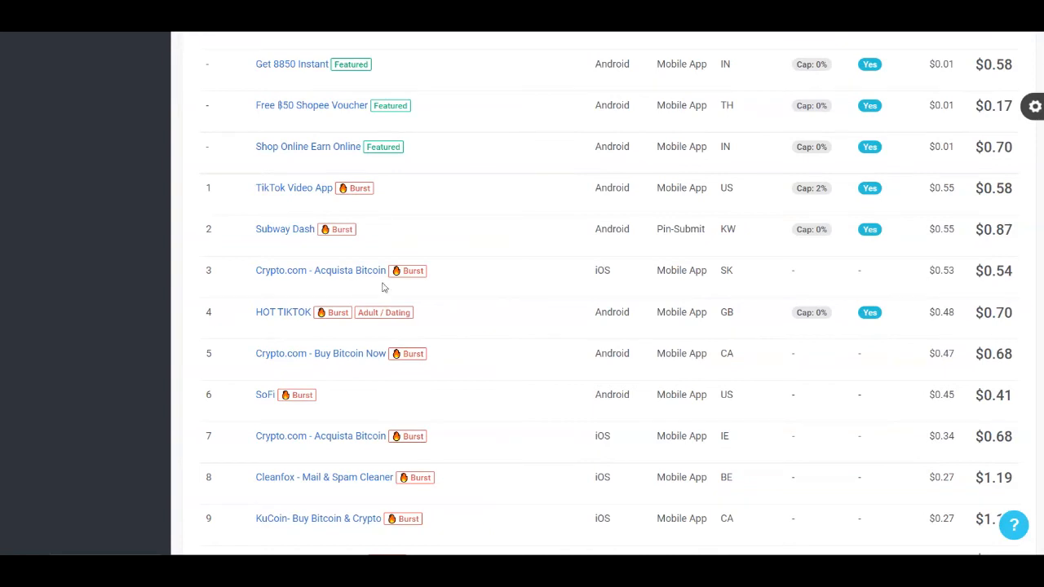
{"action": "scroll", "scroll_direction": "down", "scroll_amount": 3}
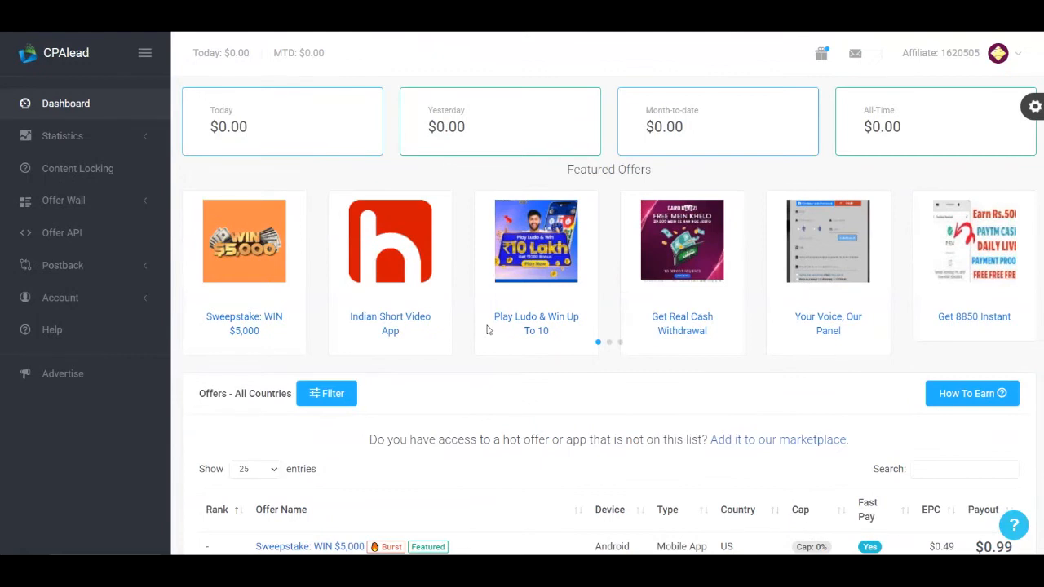
{"action": "mouse_move", "coordinate": [445, 406]}
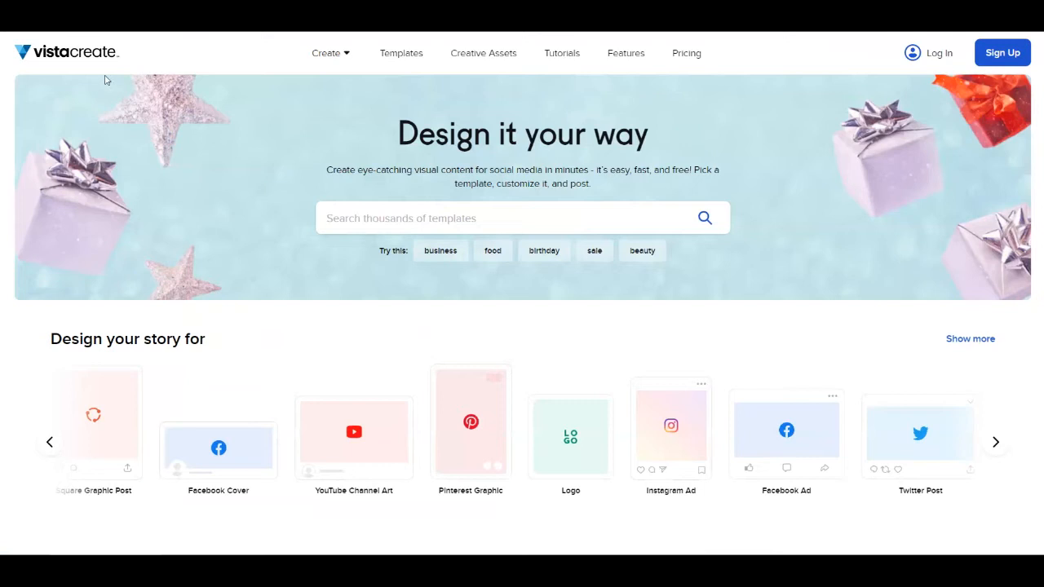
{"action": "mouse_move", "coordinate": [84, 75]}
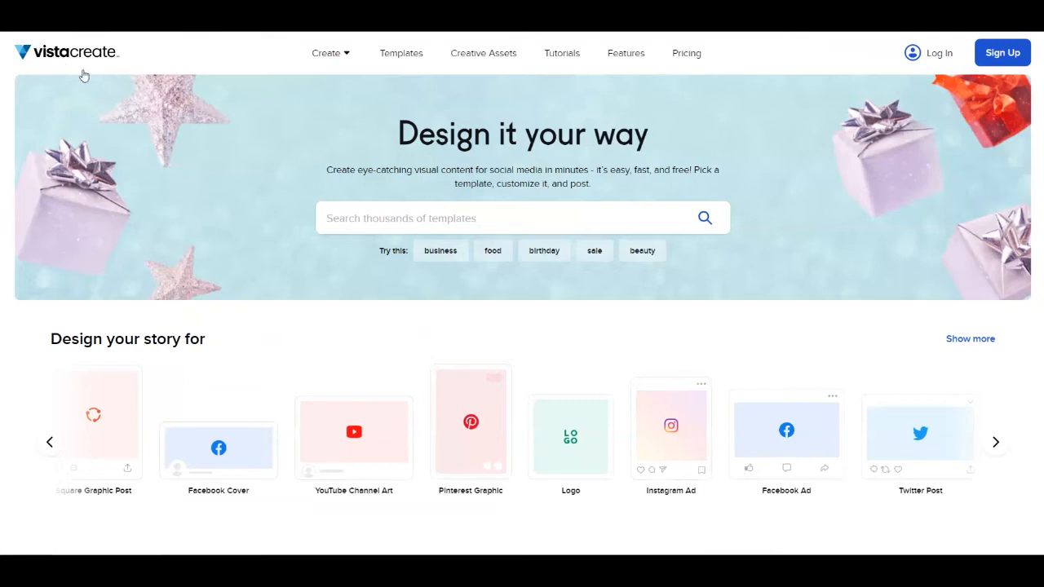
{"action": "mouse_move", "coordinate": [202, 288]}
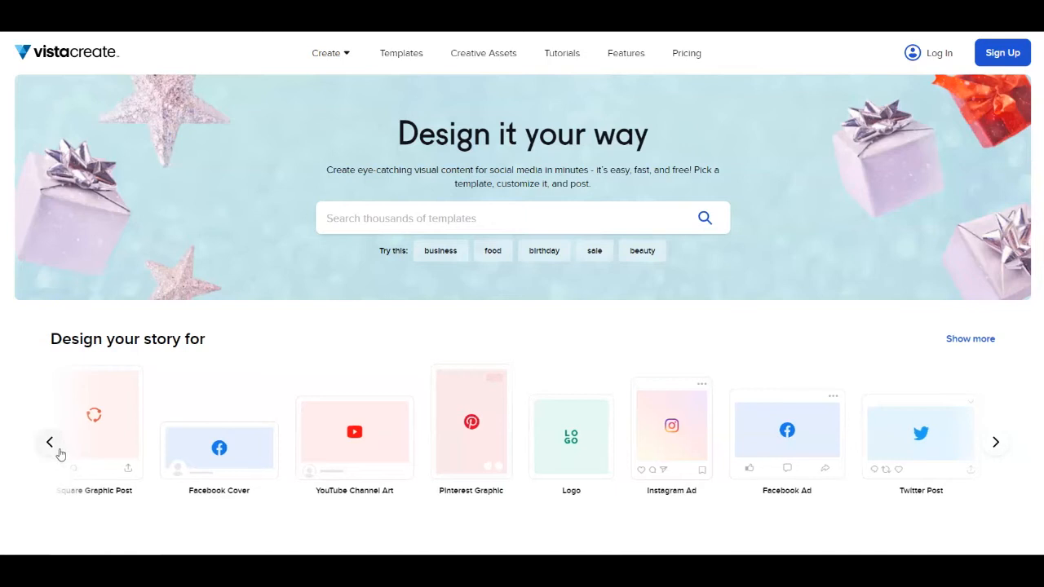
{"action": "left_click", "coordinate": [48, 442]}
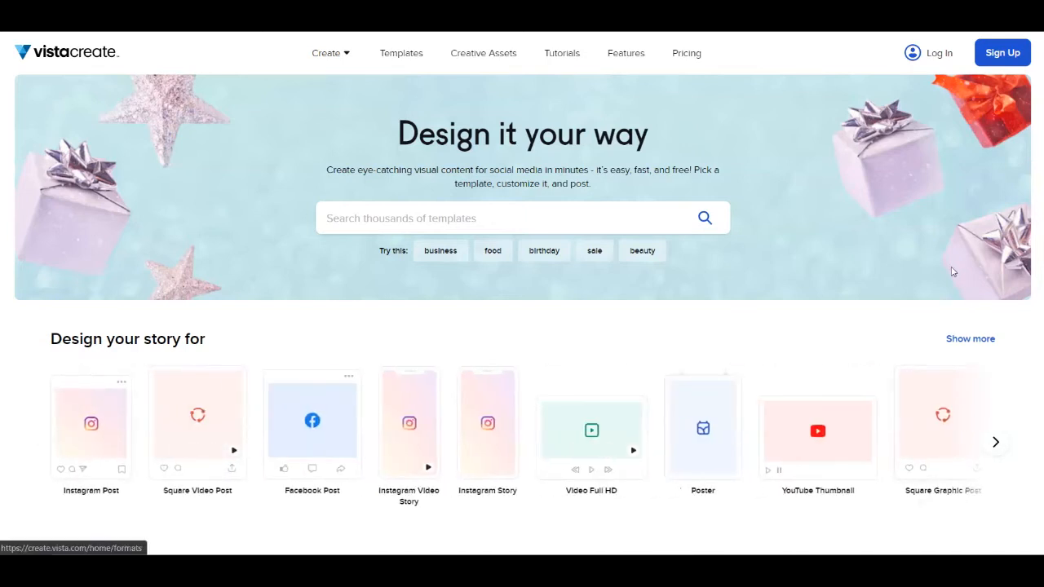
{"action": "mouse_move", "coordinate": [591, 428]}
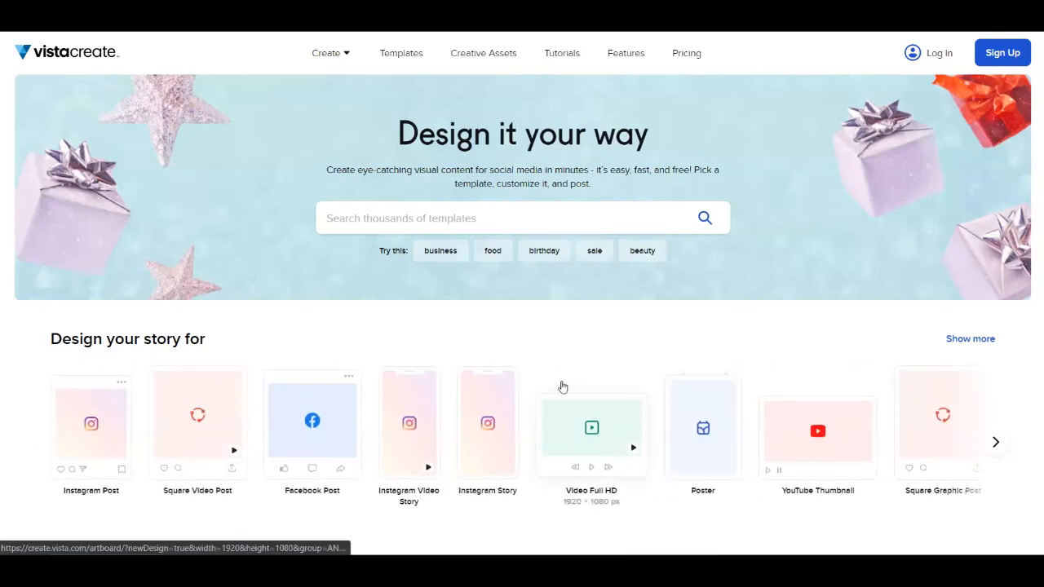
{"action": "mouse_move", "coordinate": [995, 449]}
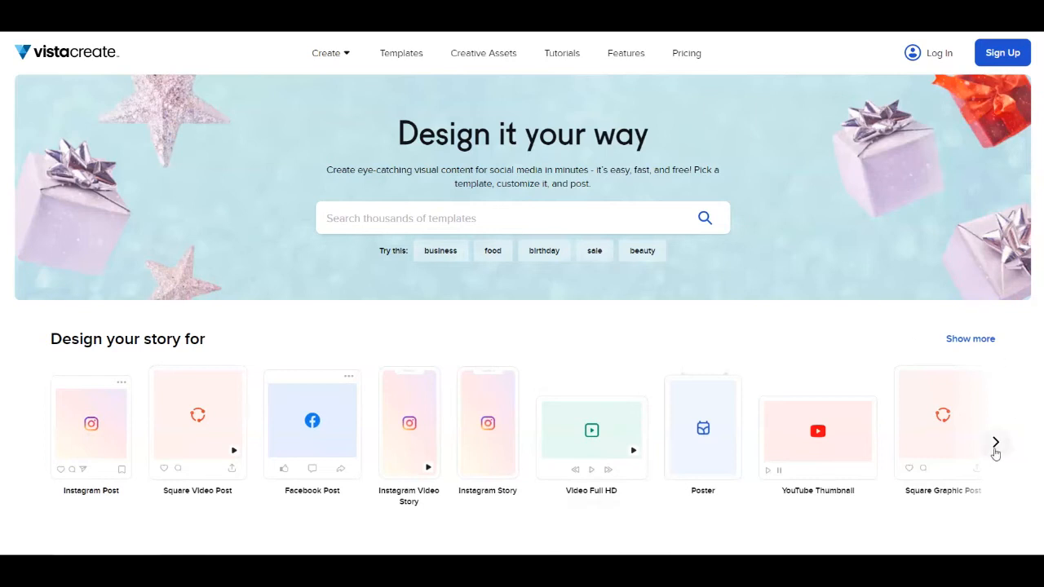
{"action": "left_click", "coordinate": [994, 442]}
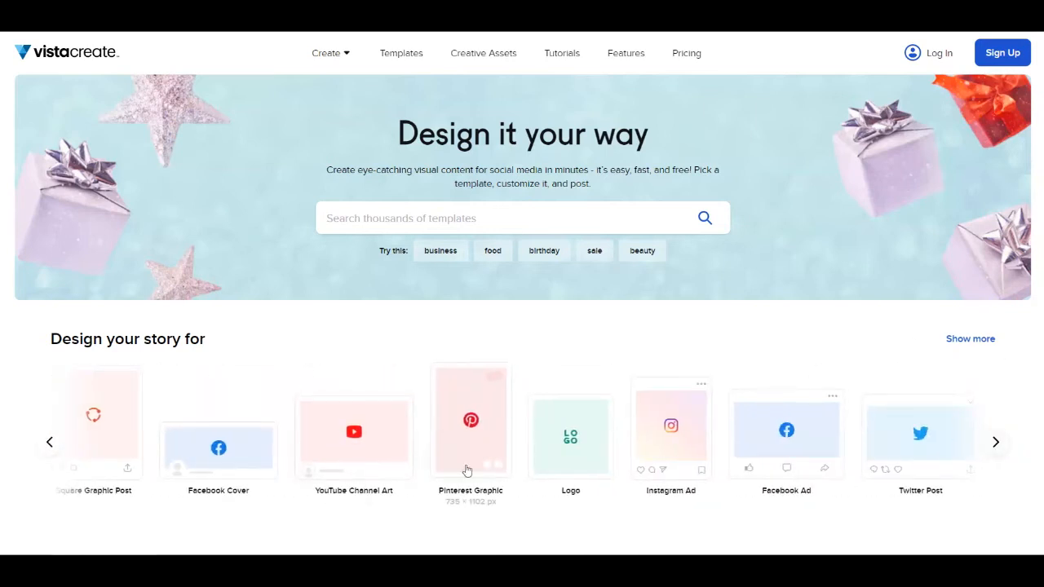
{"action": "mouse_move", "coordinate": [811, 270]}
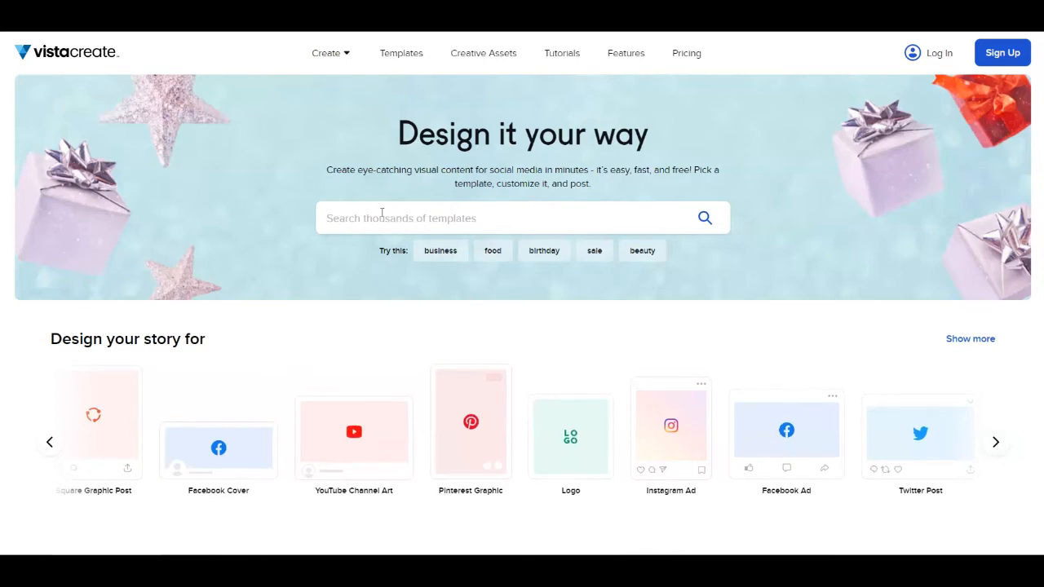
{"action": "mouse_move", "coordinate": [415, 388]}
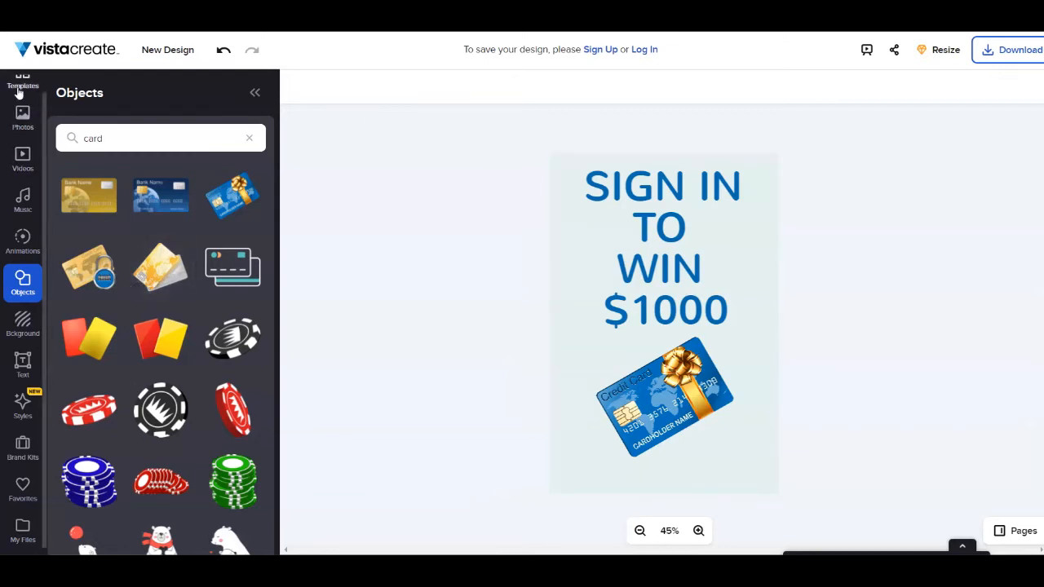
{"action": "left_click", "coordinate": [22, 79]}
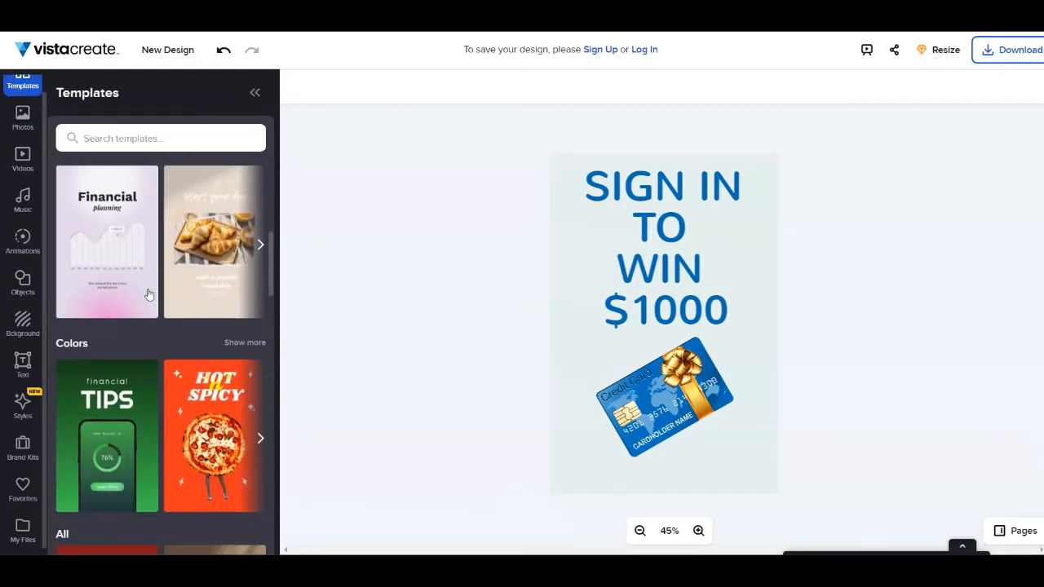
{"action": "scroll", "scroll_direction": "down", "scroll_amount": 3}
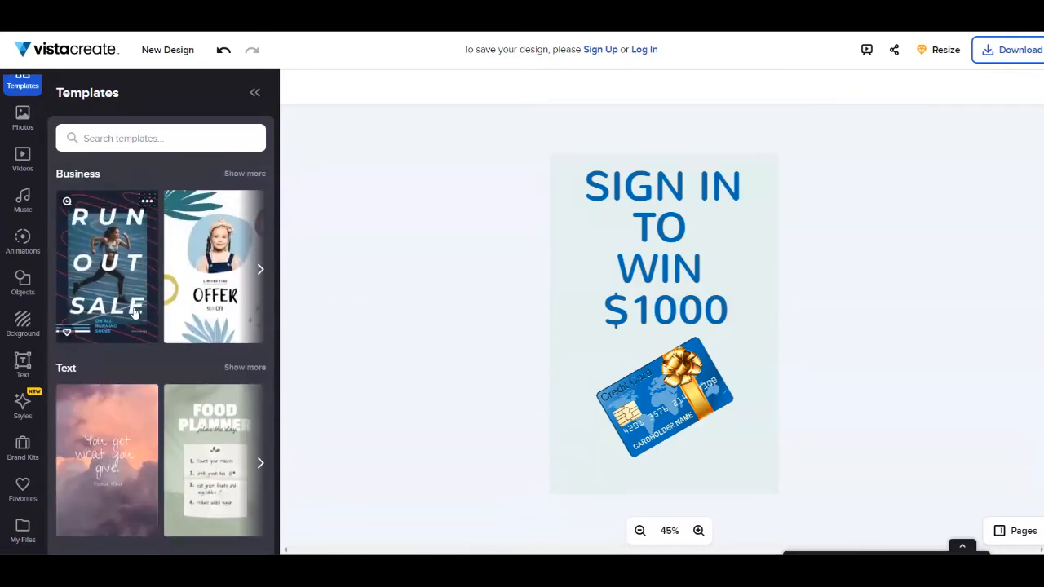
{"action": "left_click", "coordinate": [22, 283]}
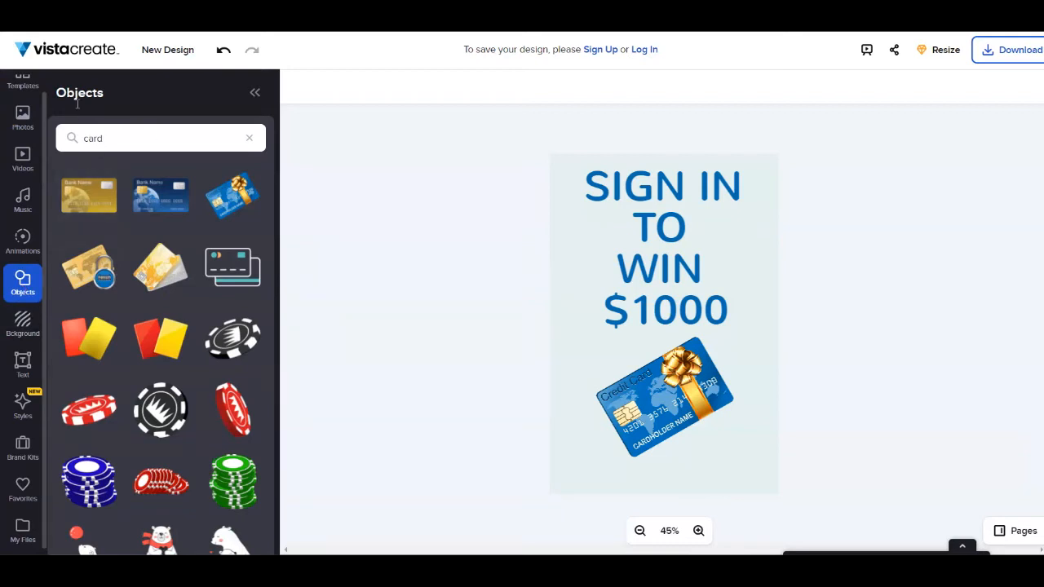
{"action": "left_click", "coordinate": [665, 397]}
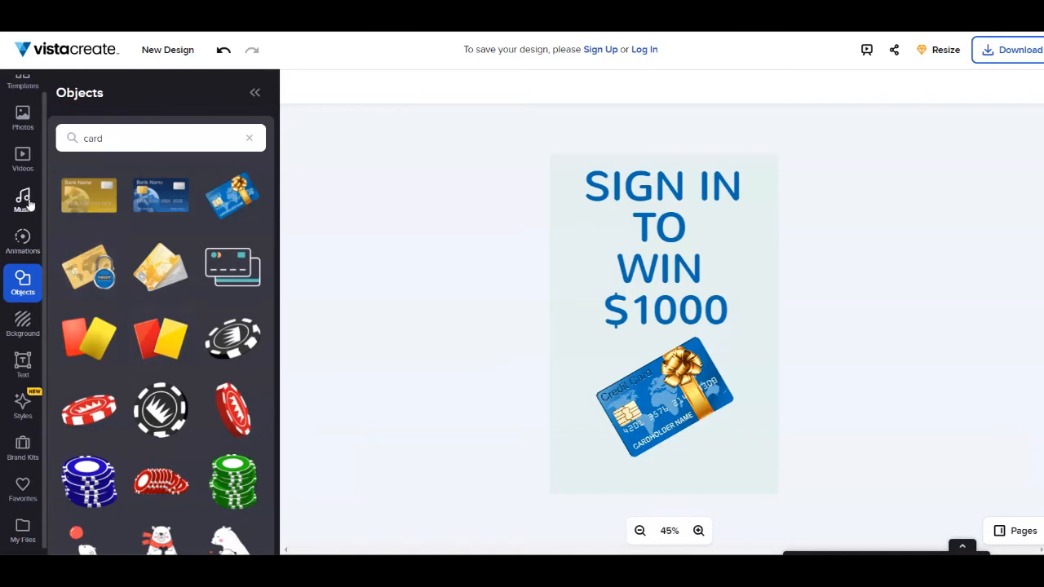
{"action": "left_click", "coordinate": [22, 367]}
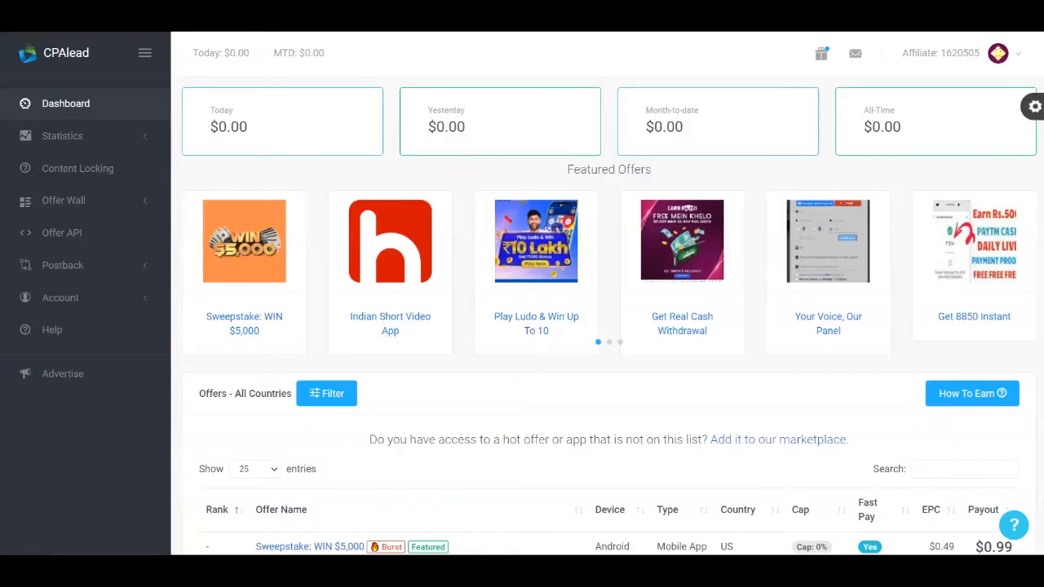
{"action": "mouse_move", "coordinate": [463, 202]}
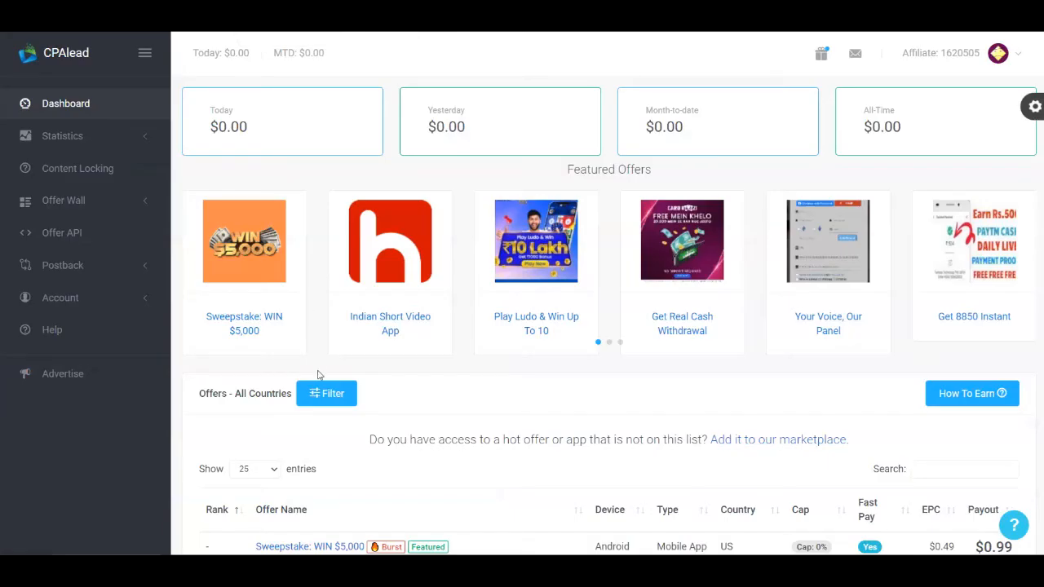
{"action": "scroll", "scroll_direction": "down", "scroll_amount": 3}
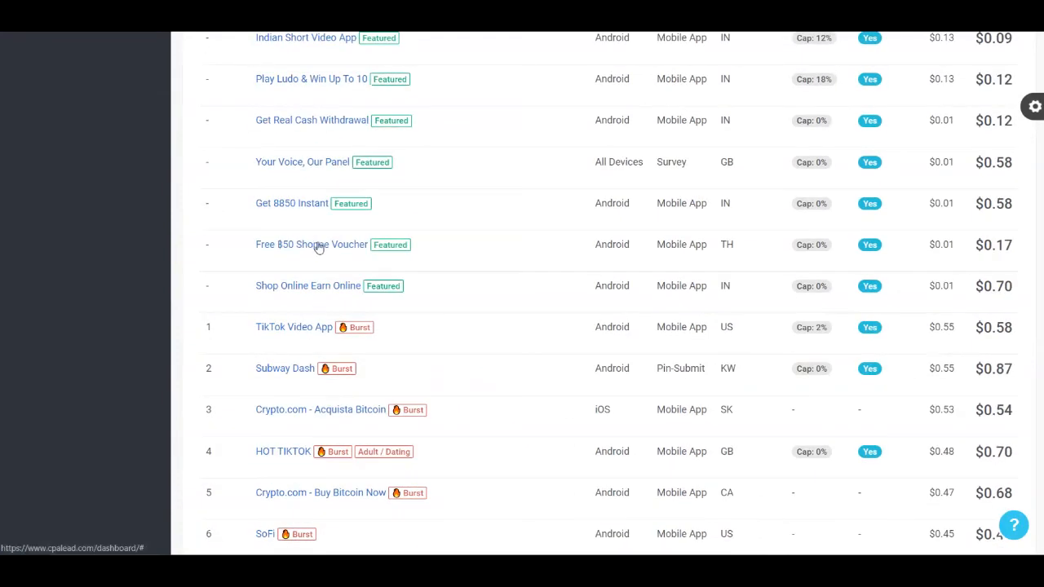
{"action": "left_click", "coordinate": [311, 245]}
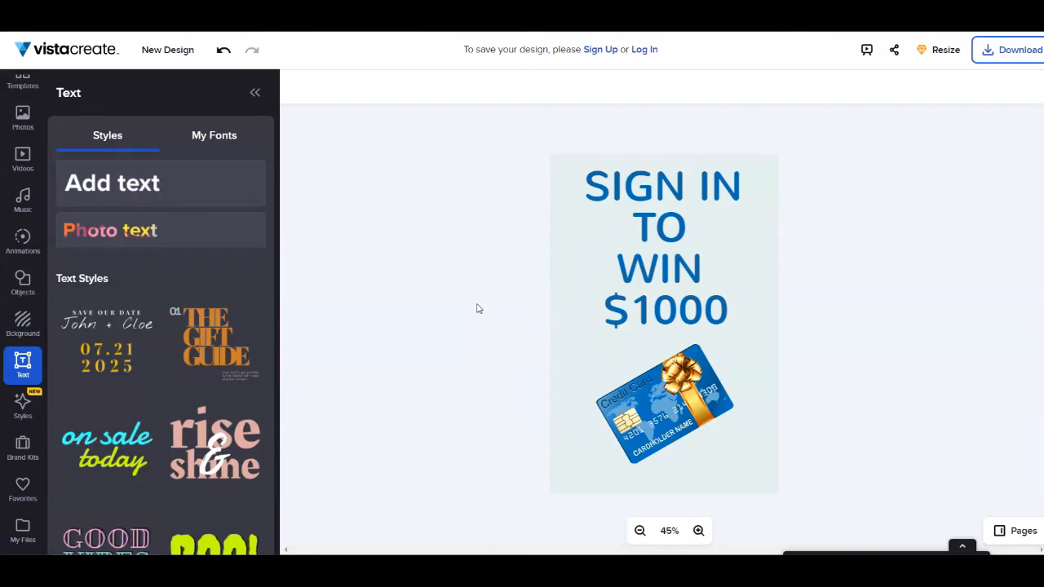
{"action": "mouse_move", "coordinate": [481, 301]}
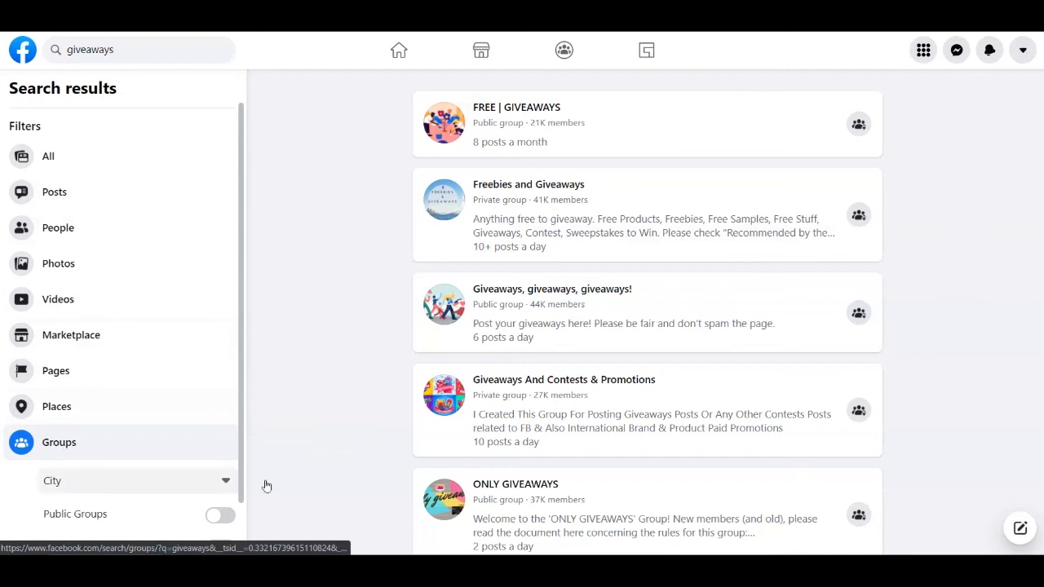
{"action": "scroll", "scroll_direction": "down", "scroll_amount": 3}
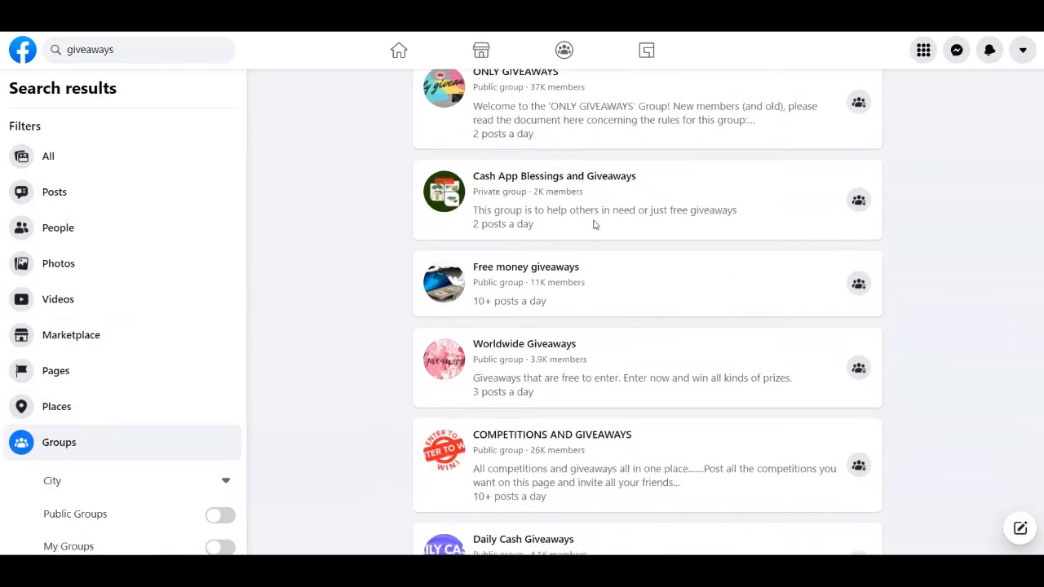
{"action": "scroll", "scroll_direction": "up", "scroll_amount": 3}
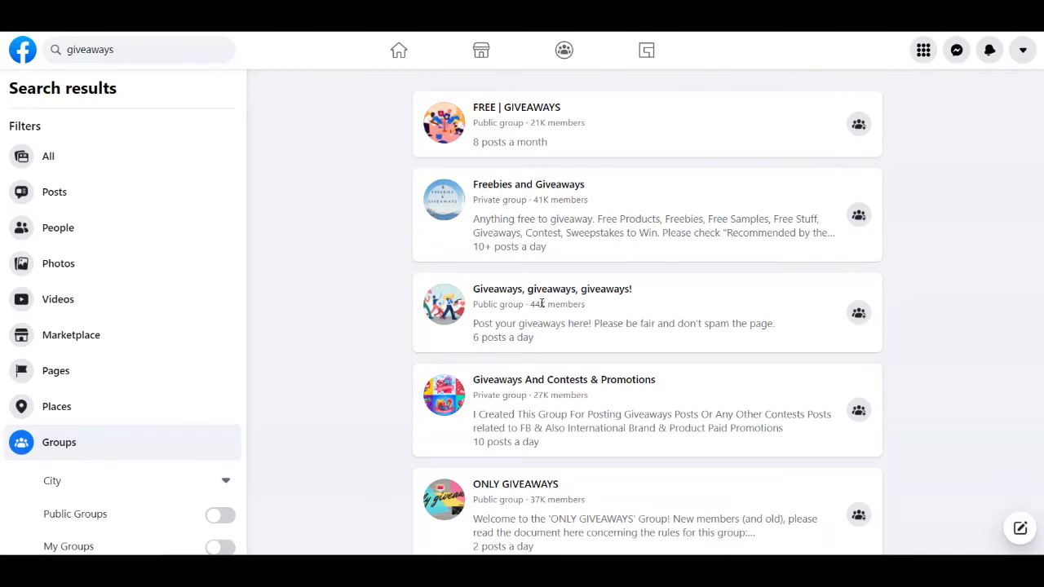
{"action": "mouse_move", "coordinate": [335, 194]}
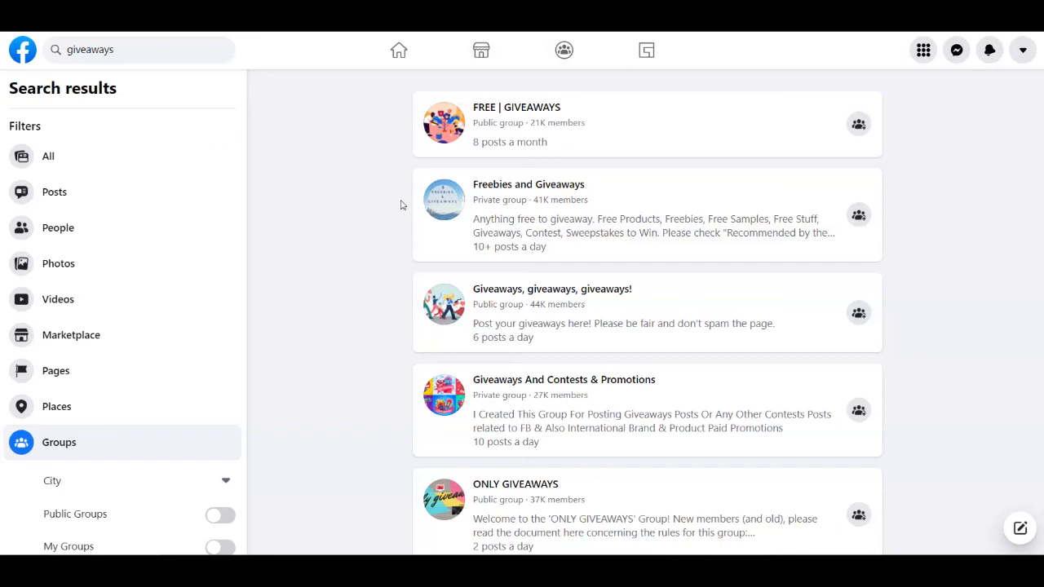
{"action": "mouse_move", "coordinate": [399, 164]}
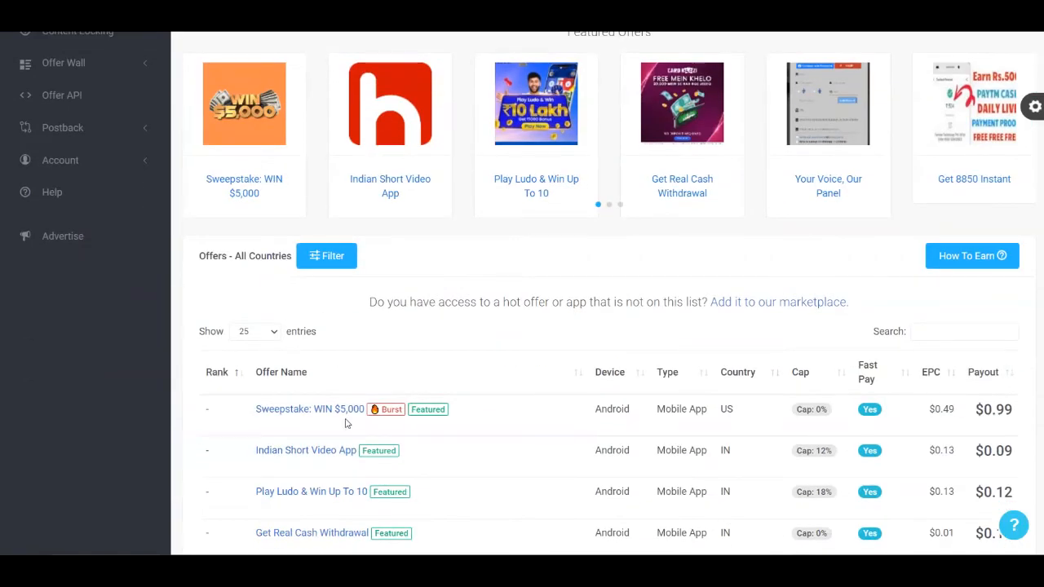
- Open and close the 'Sweepstake: WIN $5,000' offer details modal
{"action": "left_click", "coordinate": [310, 409]}
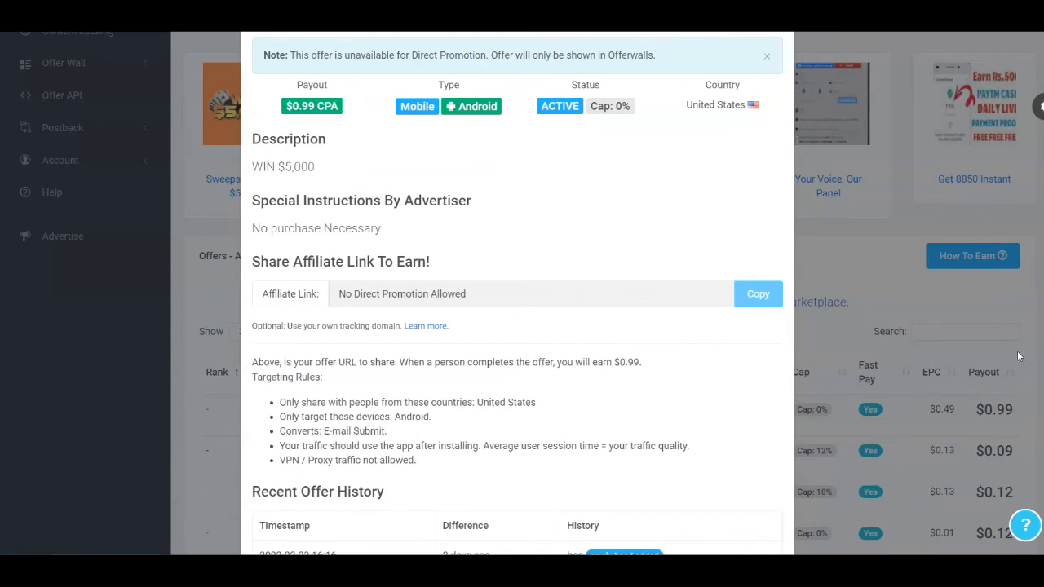
{"action": "left_click", "coordinate": [766, 55]}
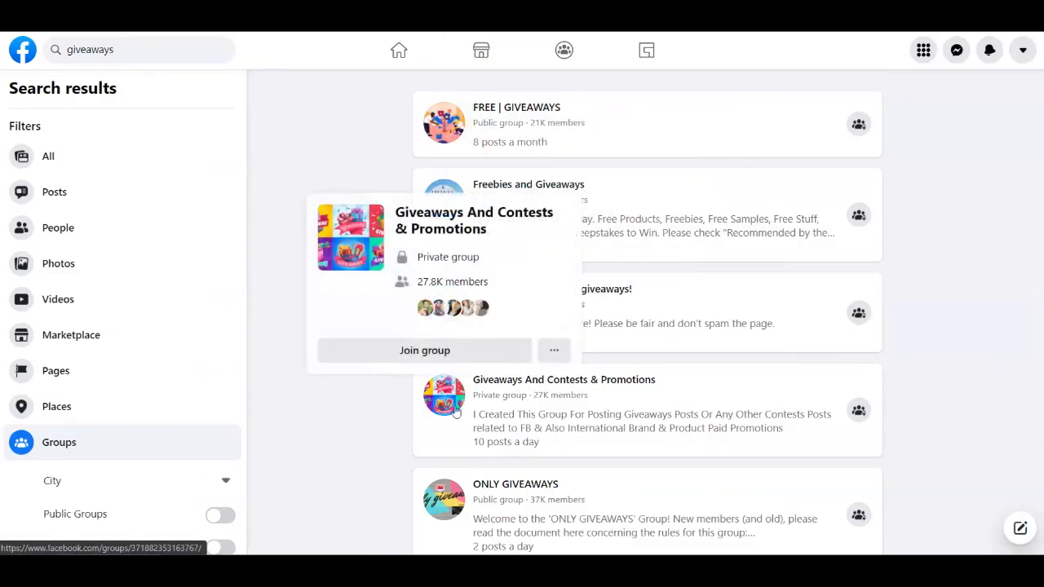
{"action": "mouse_move", "coordinate": [373, 430]}
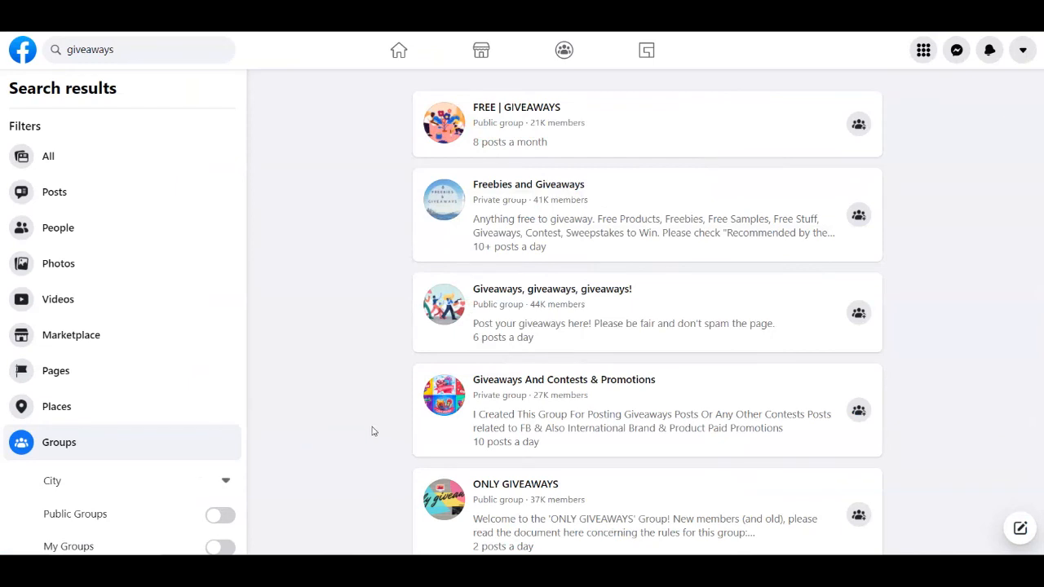
{"action": "mouse_move", "coordinate": [370, 421]}
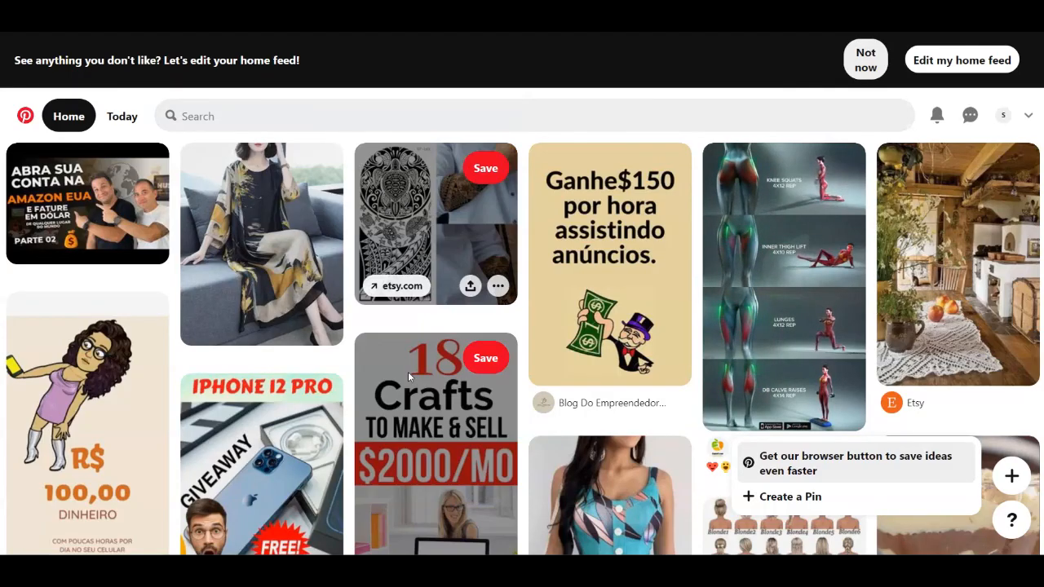
- Scroll the Pinterest feed and choose 'Create a Pin' from the + menu
{"action": "scroll", "scroll_direction": "down", "scroll_amount": 3}
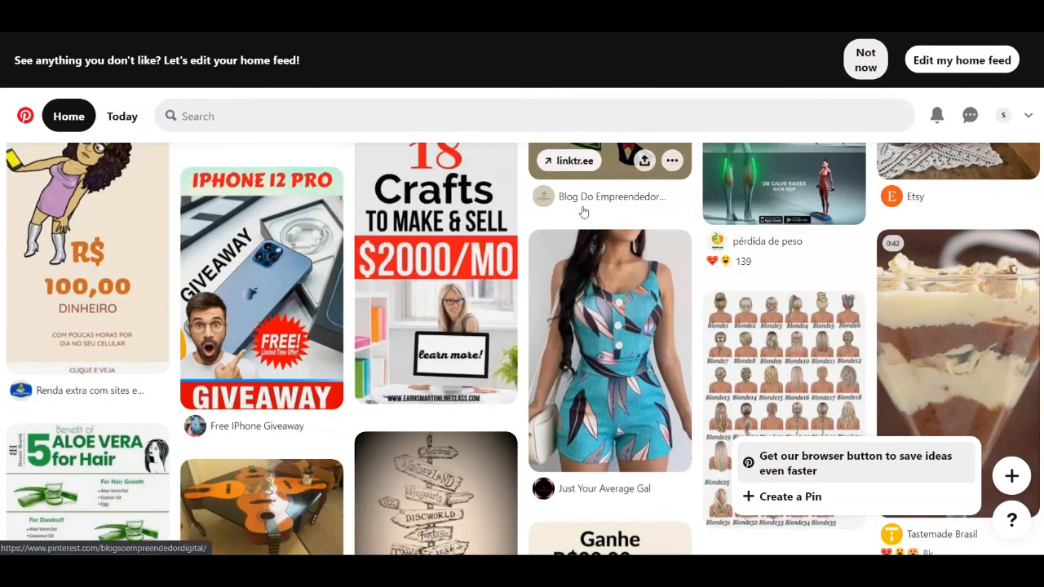
{"action": "mouse_move", "coordinate": [400, 403]}
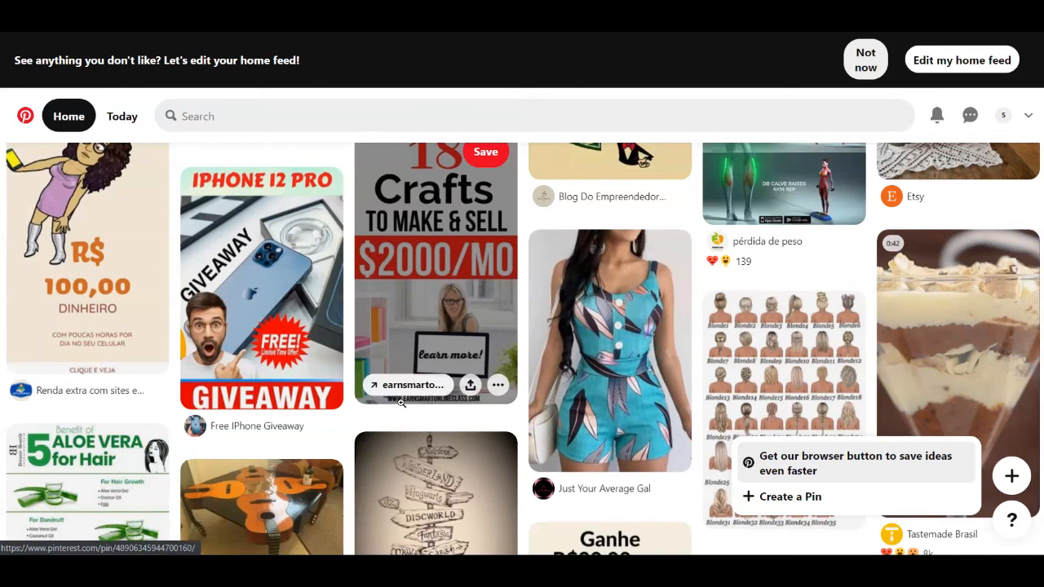
{"action": "mouse_move", "coordinate": [403, 446]}
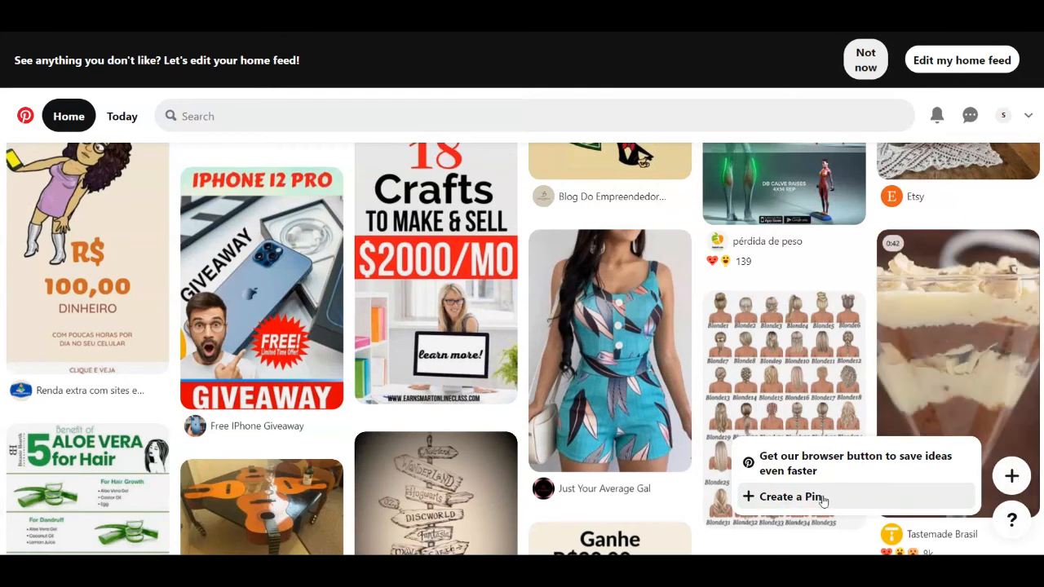
{"action": "mouse_move", "coordinate": [775, 496]}
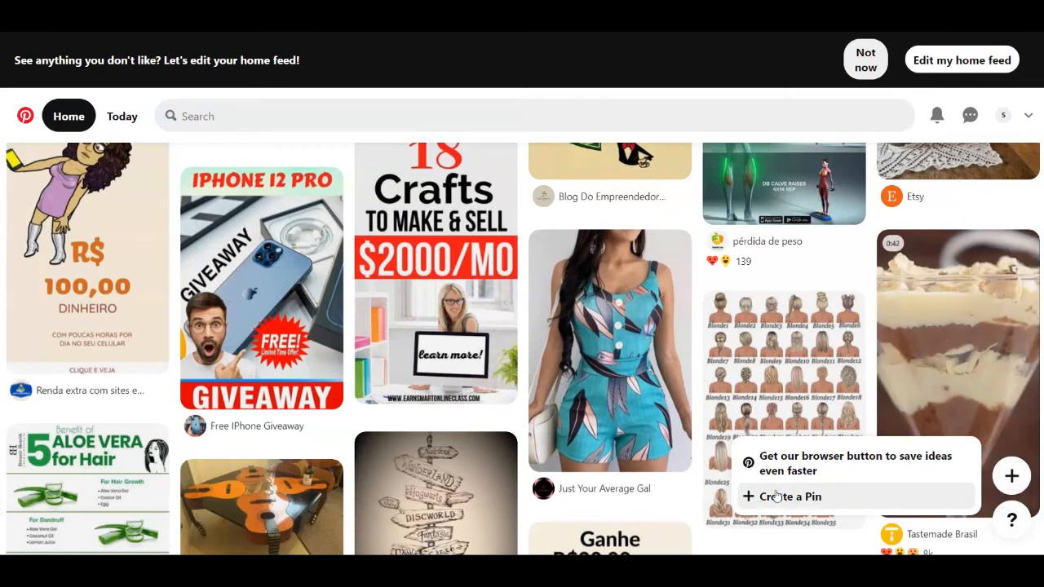
{"action": "left_click", "coordinate": [789, 496]}
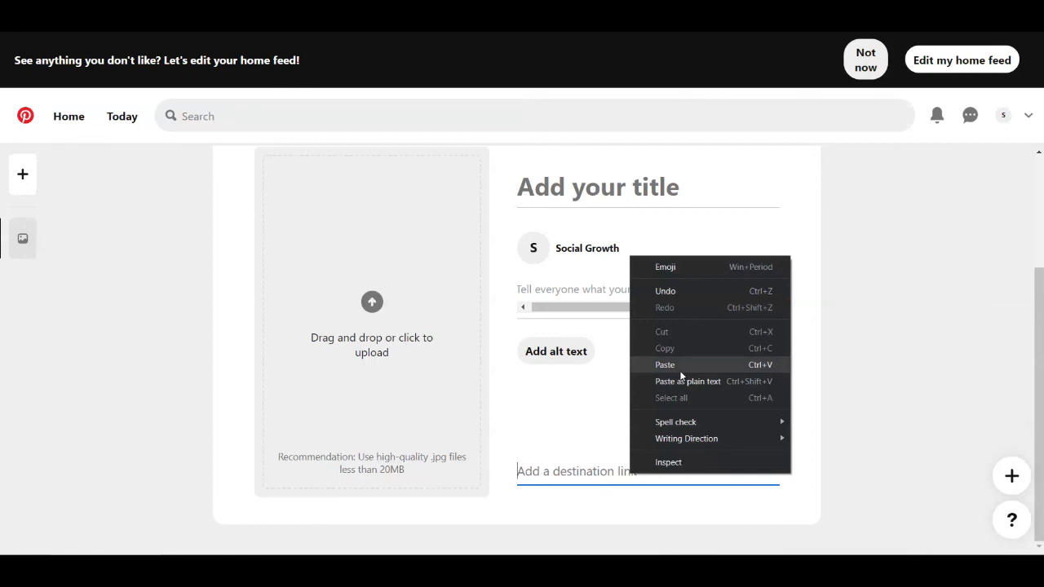
- Paste the copied offer link into the Pin's 'Add a destination link' field
{"action": "left_click", "coordinate": [665, 364]}
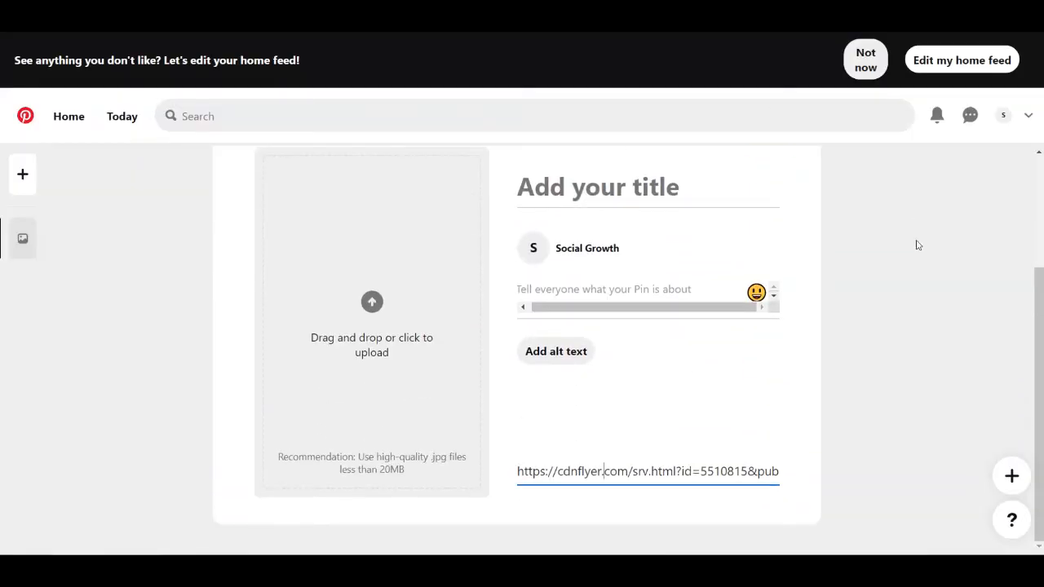
- Close the Pin builder and return to the Pinterest home feed
{"action": "left_click", "coordinate": [69, 116]}
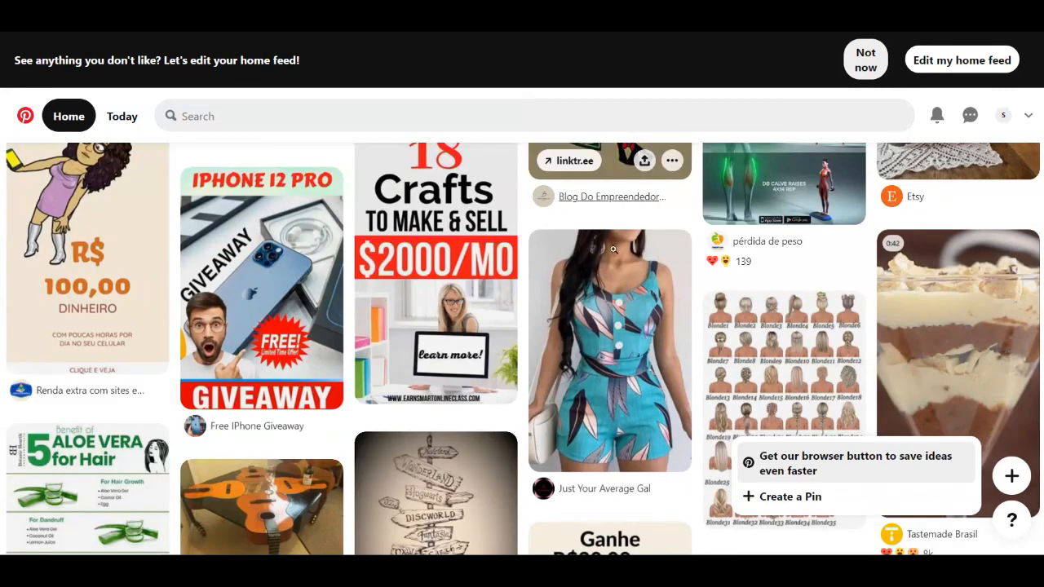
{"action": "mouse_move", "coordinate": [261, 286]}
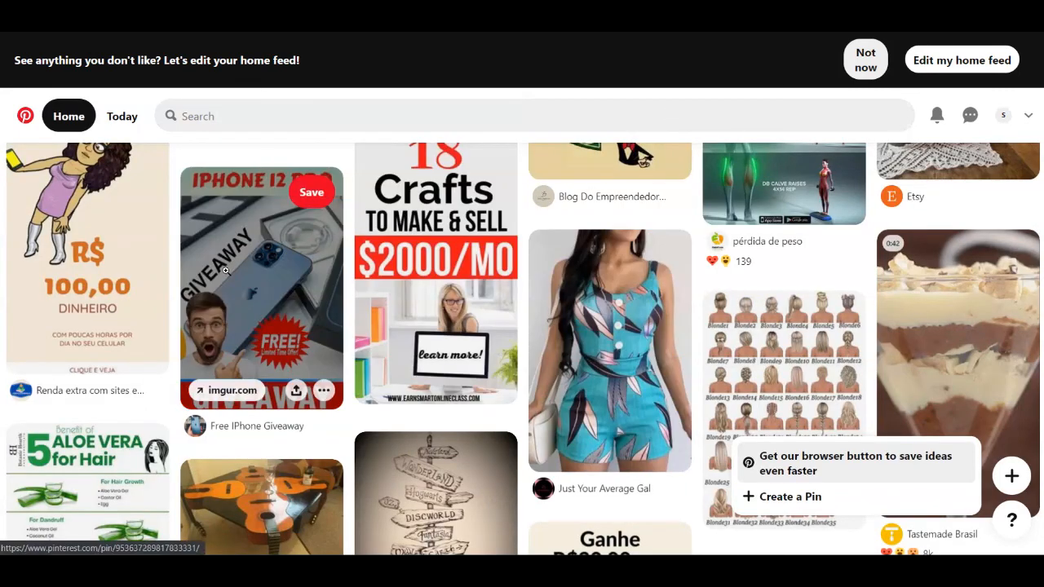
{"action": "mouse_move", "coordinate": [276, 290]}
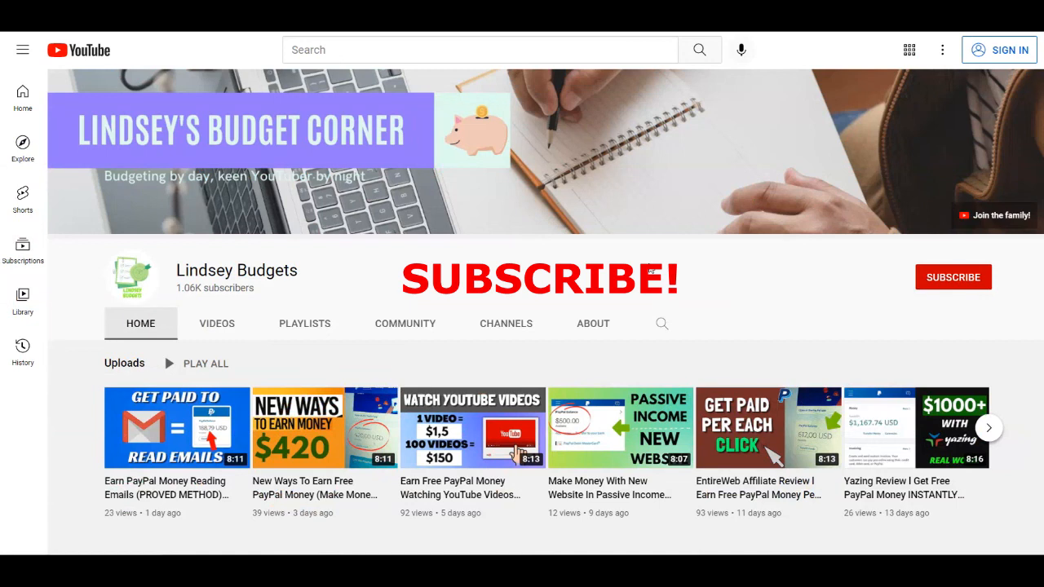
{"action": "mouse_move", "coordinate": [334, 302]}
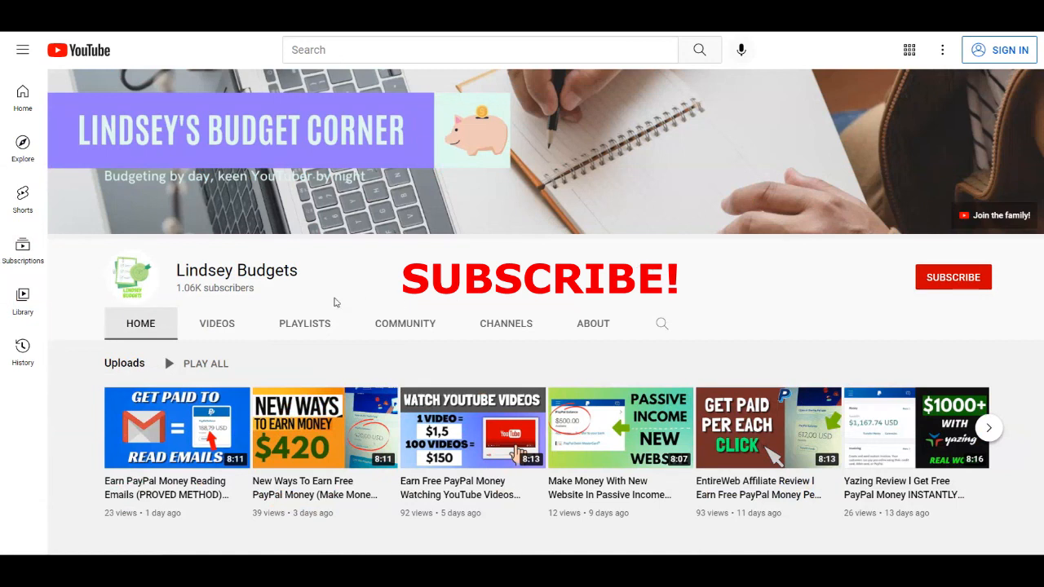